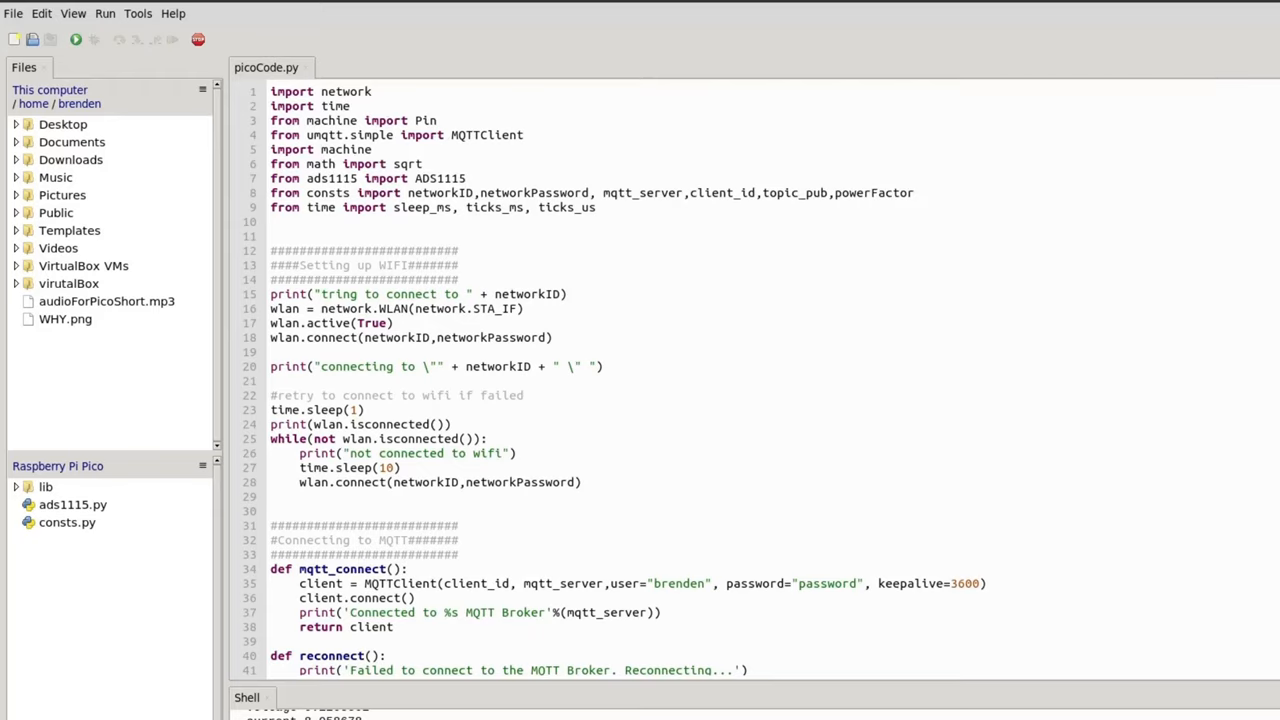
- Browse the ads1115.py library stored on the Pico, scrolling through its contents
scroll("down", 3)
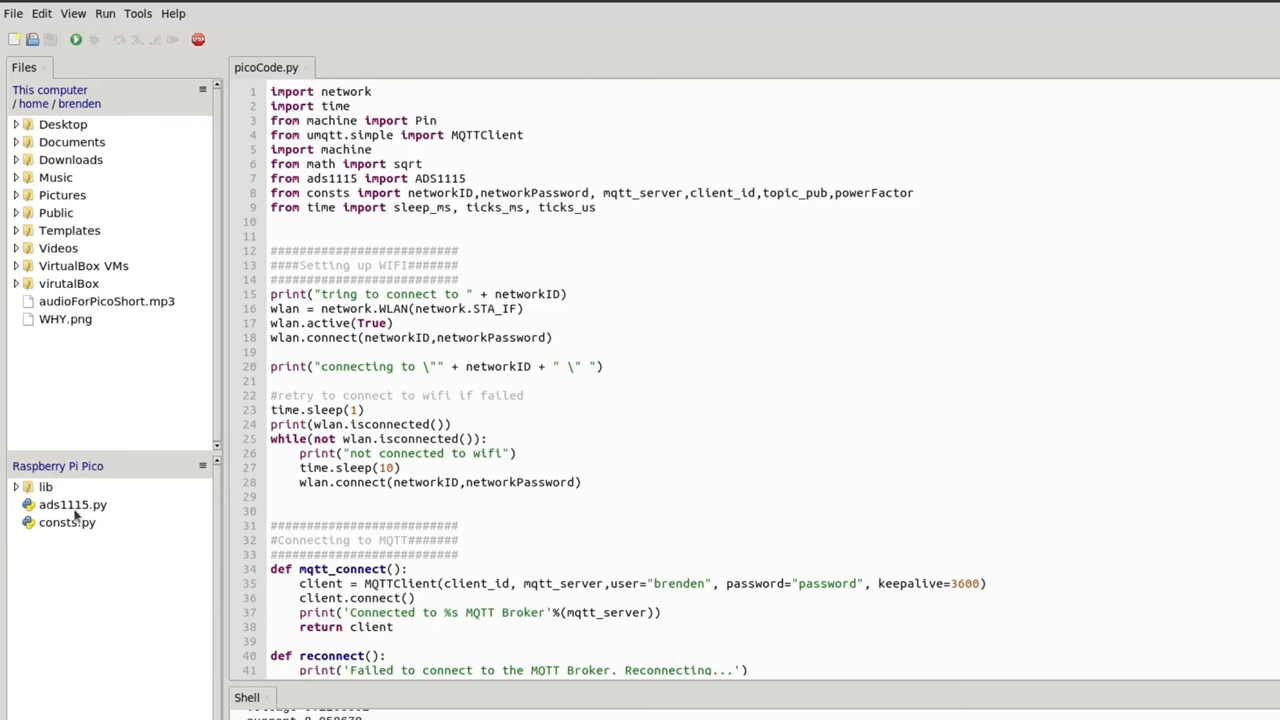
left_click(72, 504)
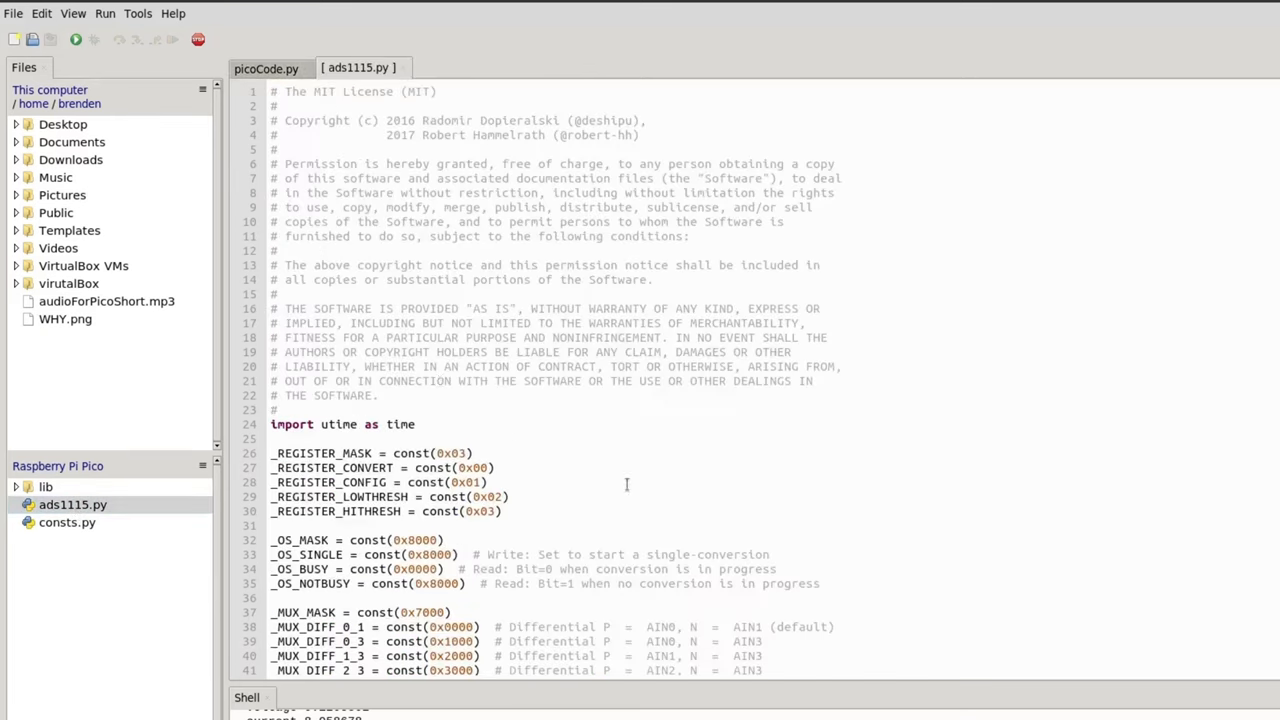
scroll("down", 3)
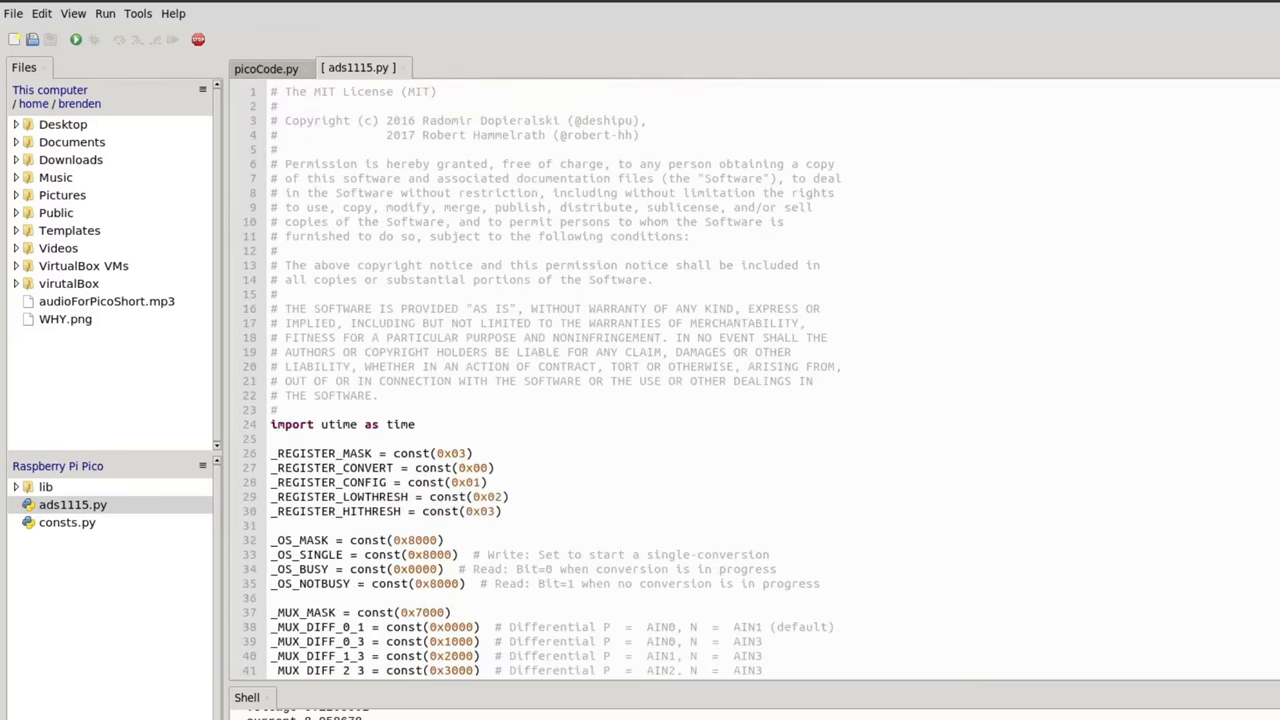
scroll("down", 3)
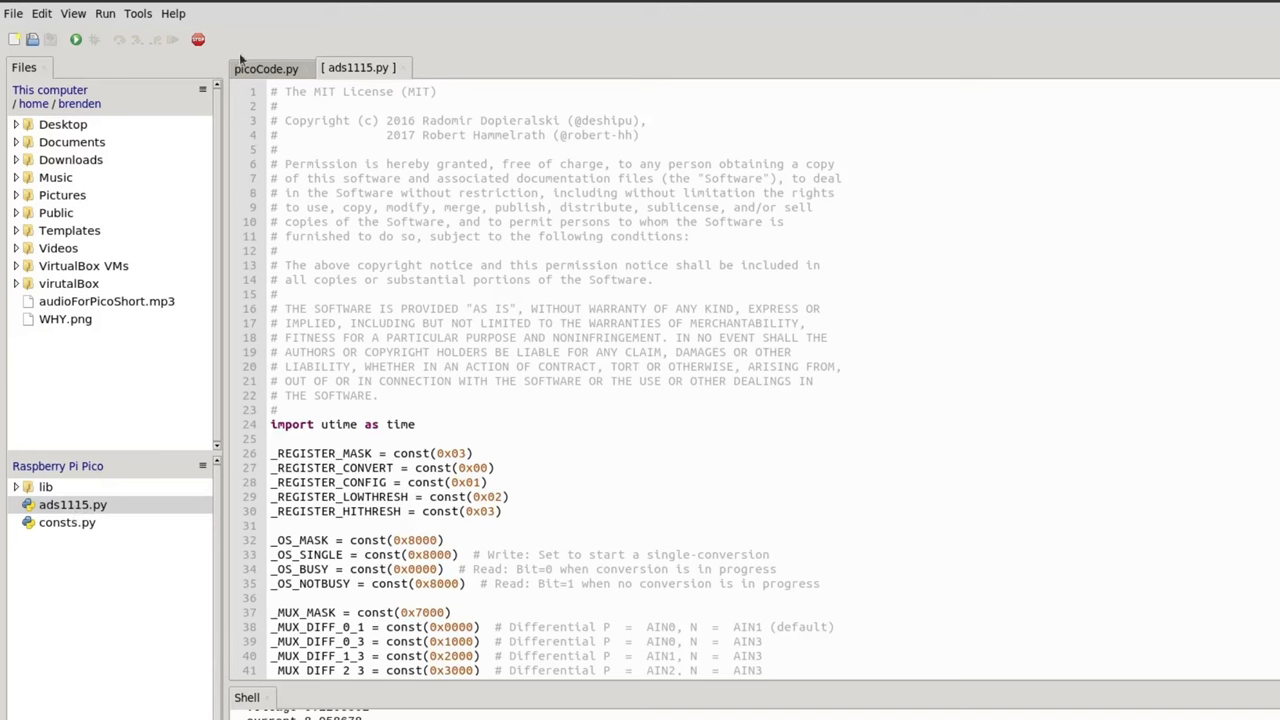
- Show the connection settings in consts.py, then return to picoCode.py alone
left_click(266, 68)
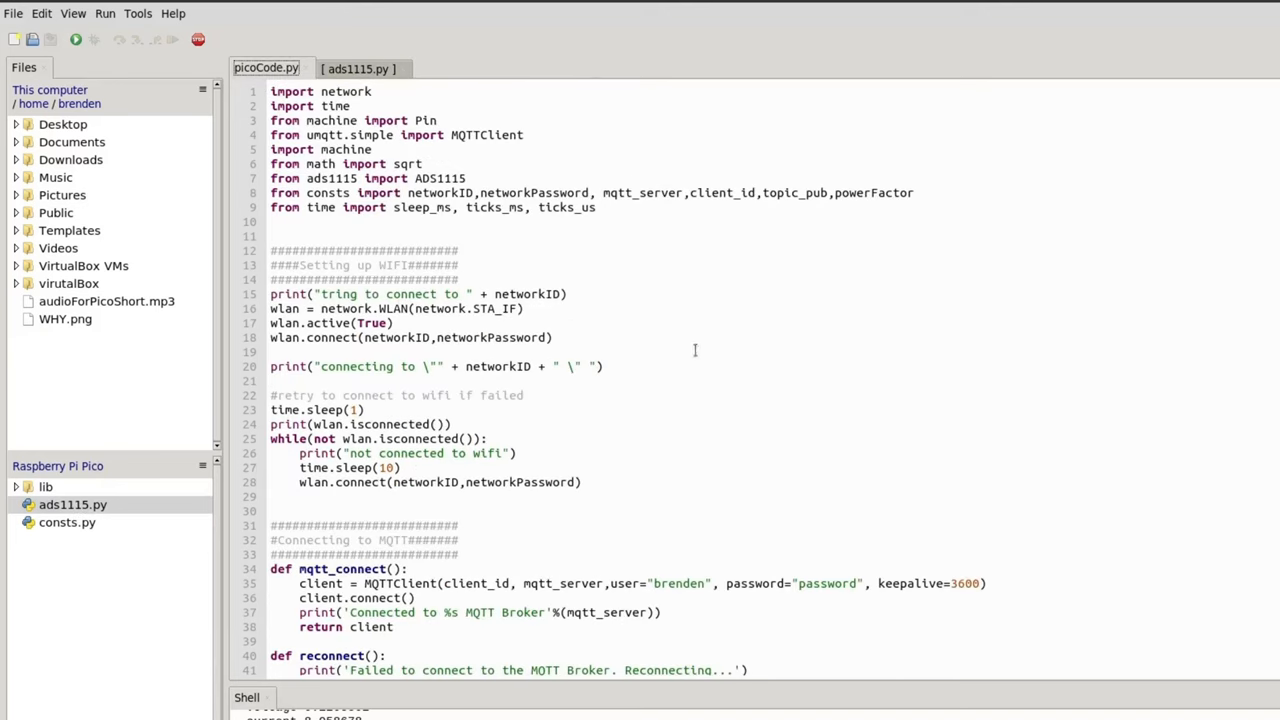
mouse_move(96, 524)
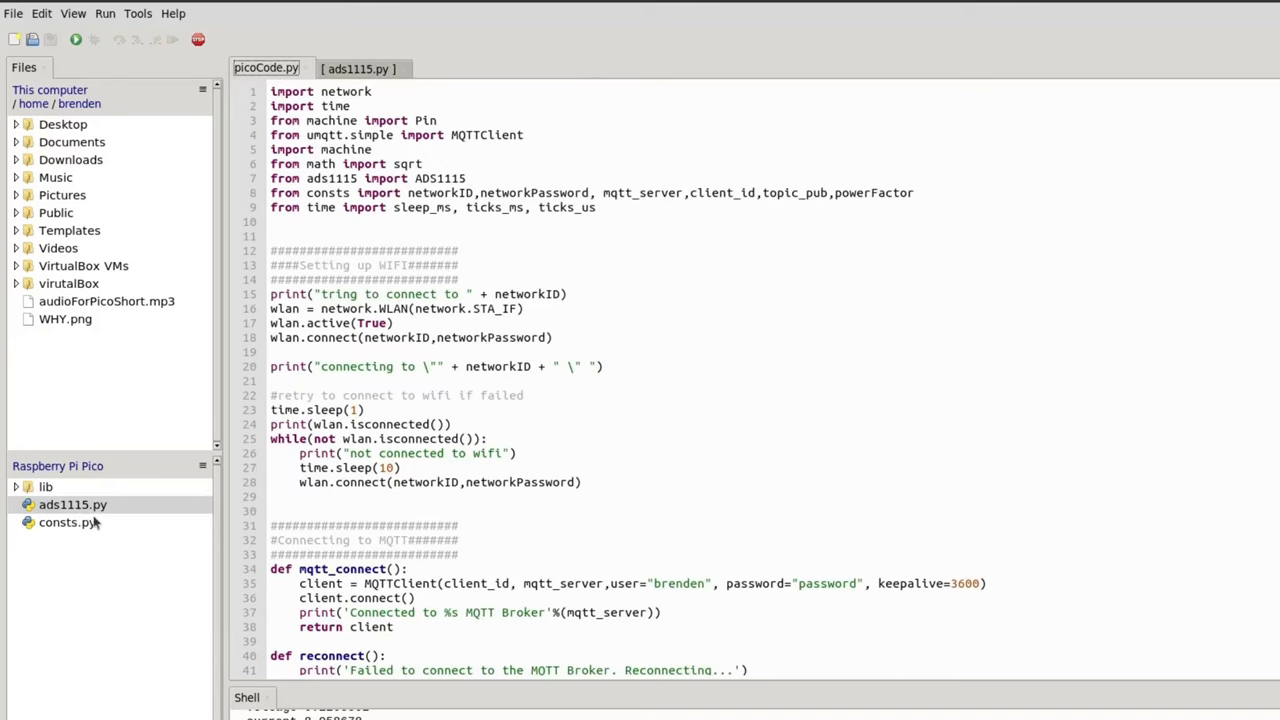
double_click(68, 522)
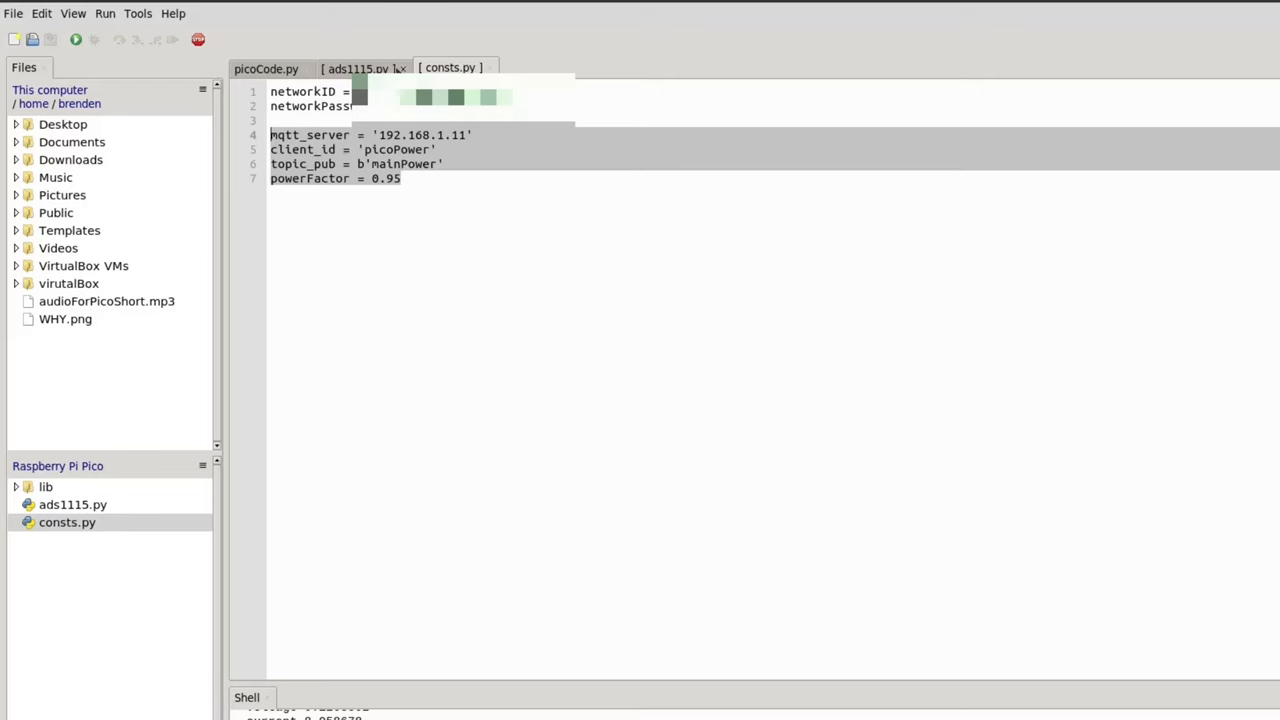
left_click(266, 68)
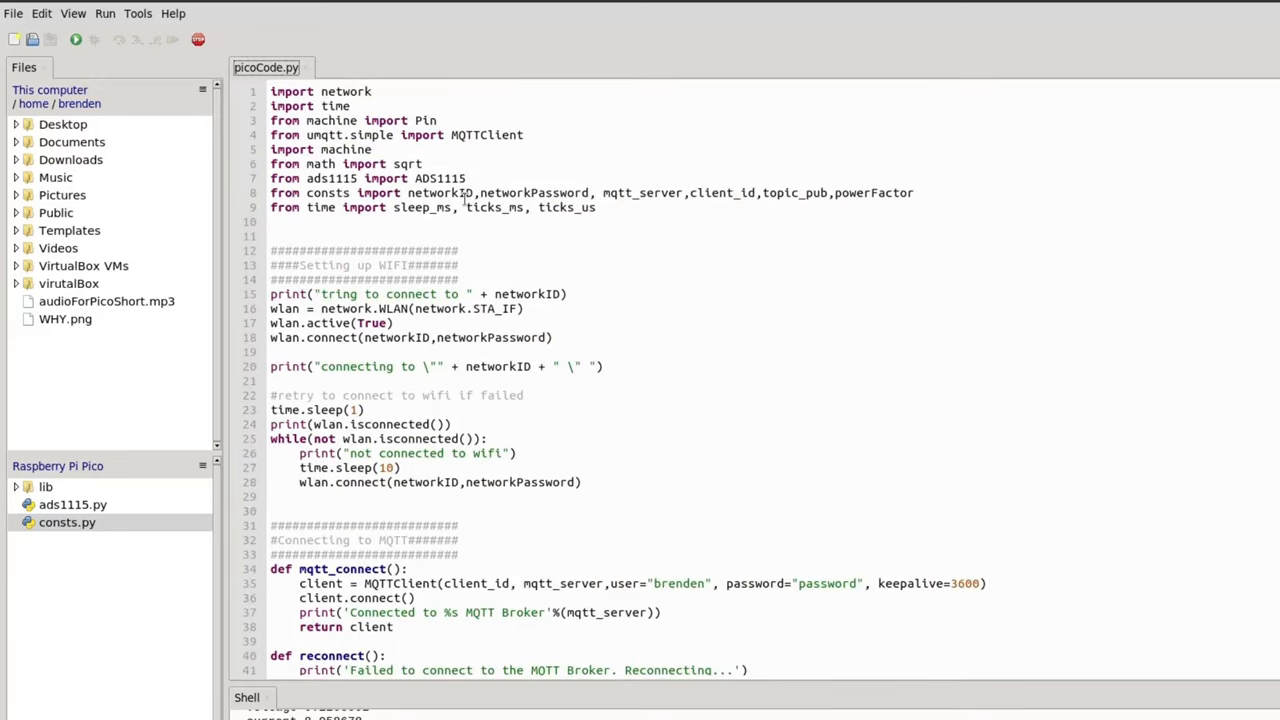
mouse_move(628, 284)
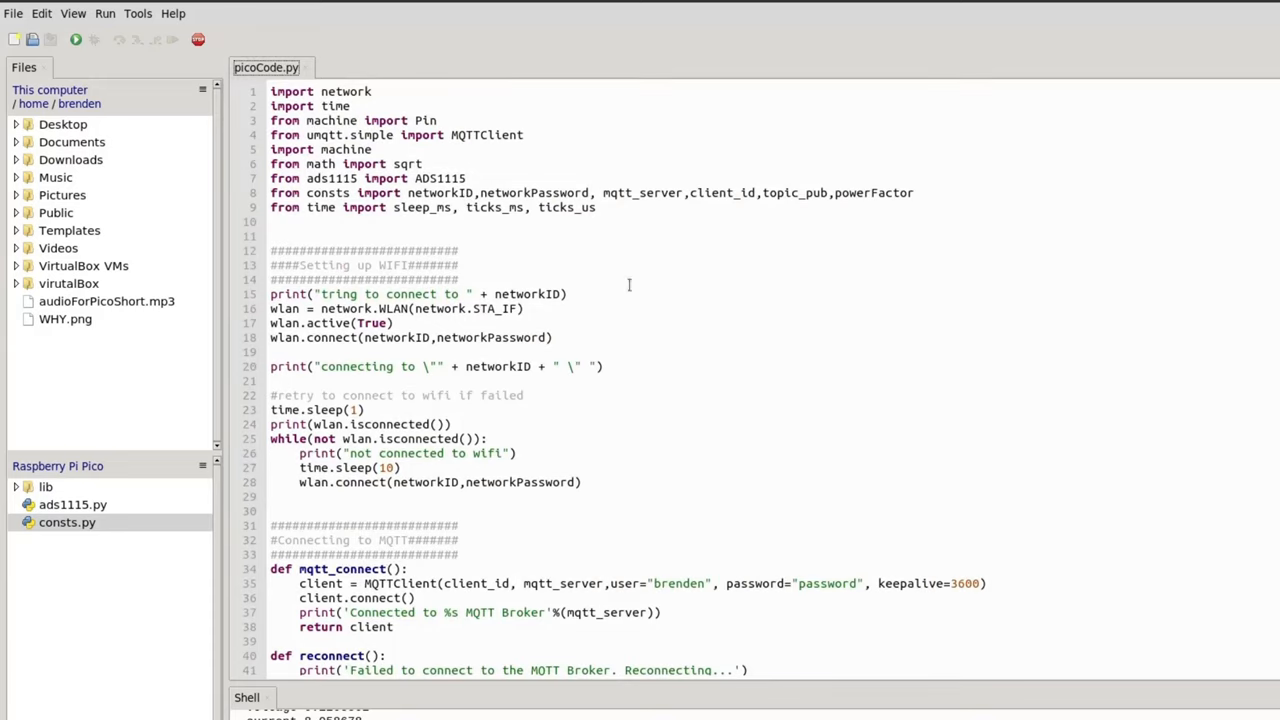
- Highlight the reconnect lines and the whole WiFi retry block in picoCode.py
scroll("down", 3)
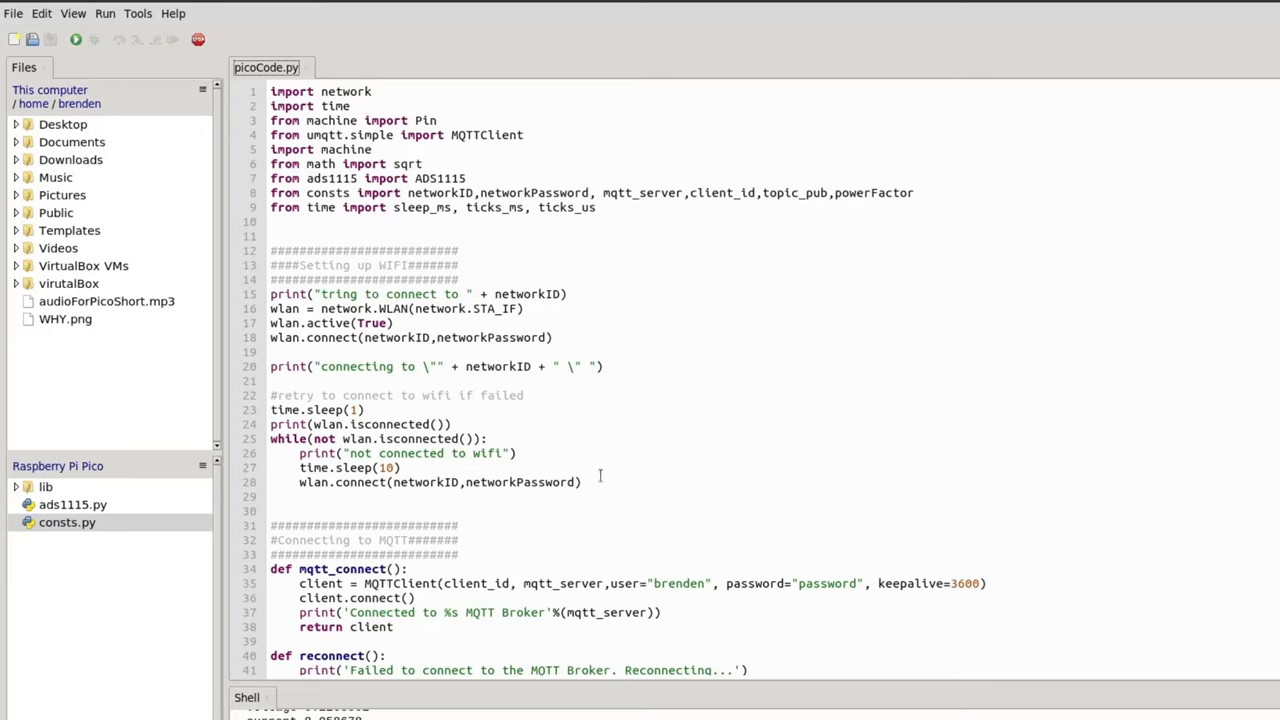
left_click_drag(270, 250, 582, 482)
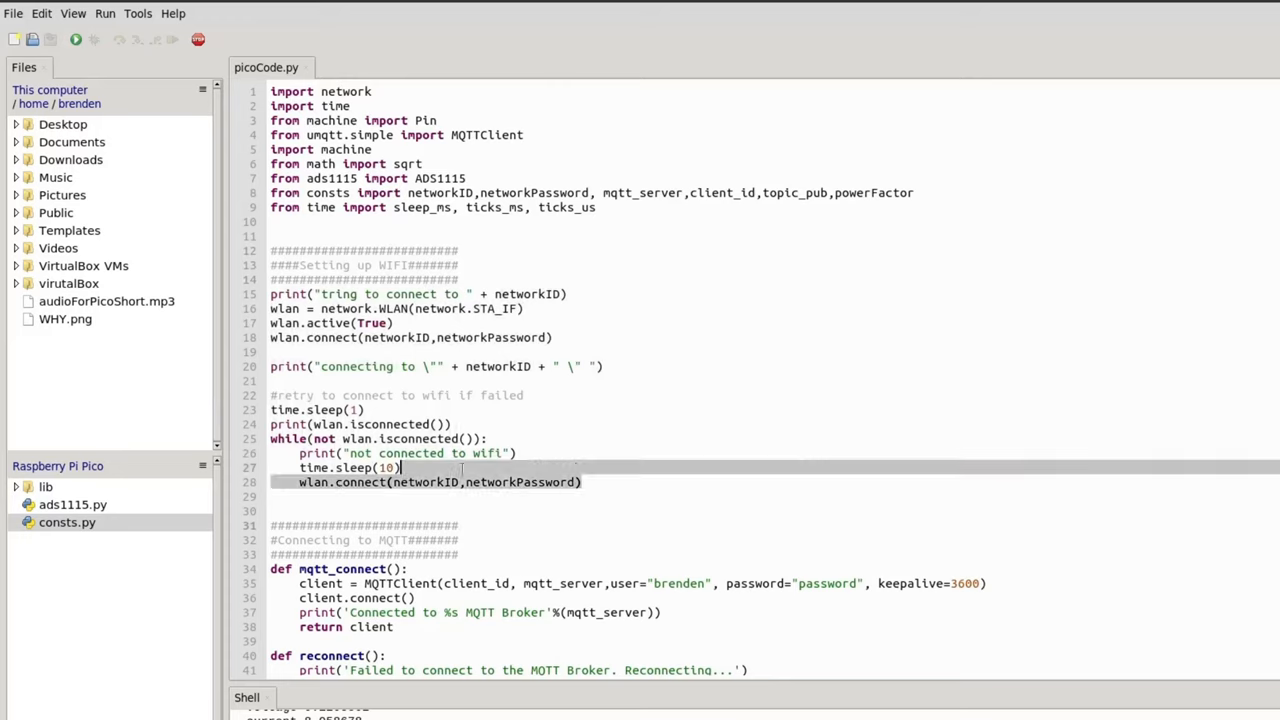
left_click_drag(270, 410, 584, 482)
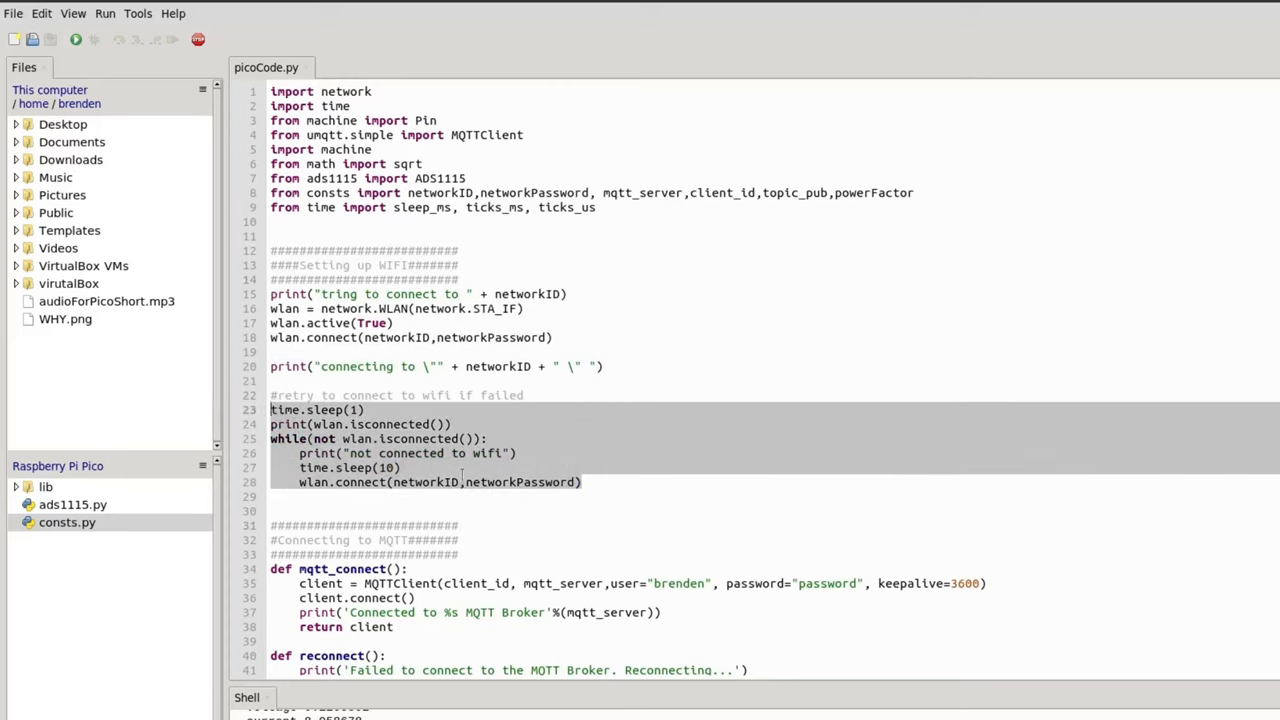
left_click(328, 510)
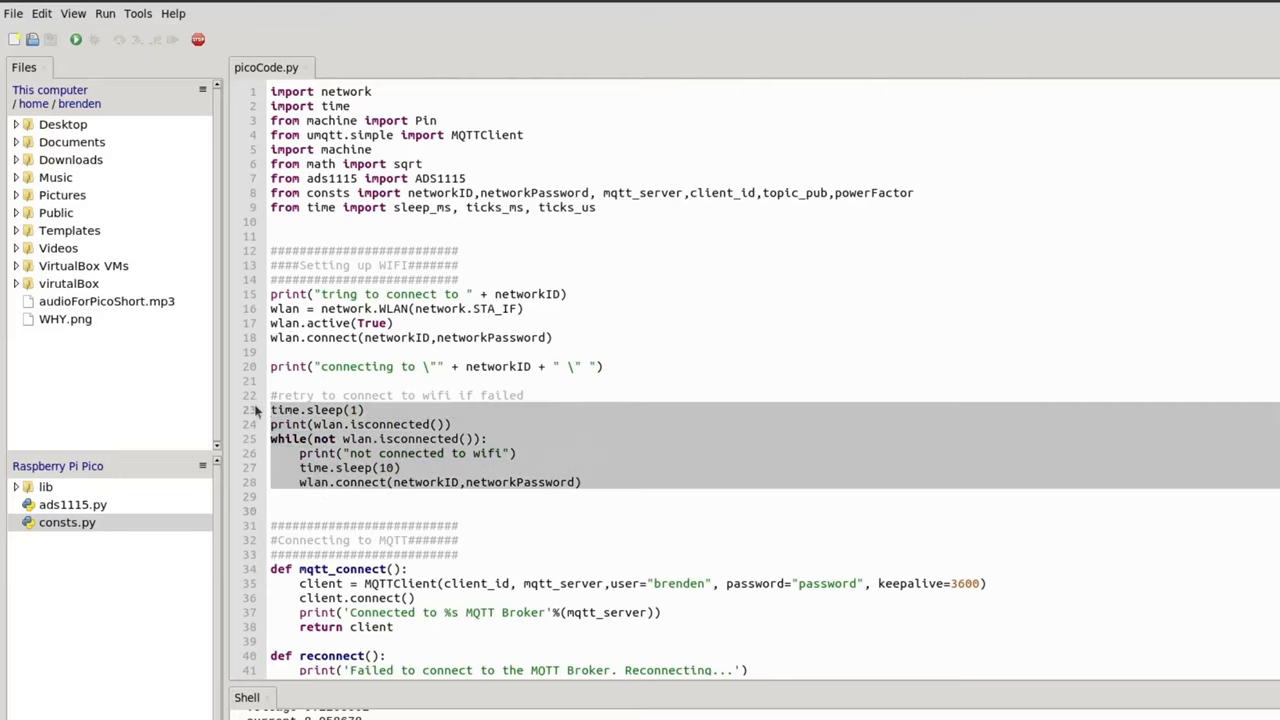
- Scroll to the TED clamps comment and highlight its 4.096 value
scroll("down", 3)
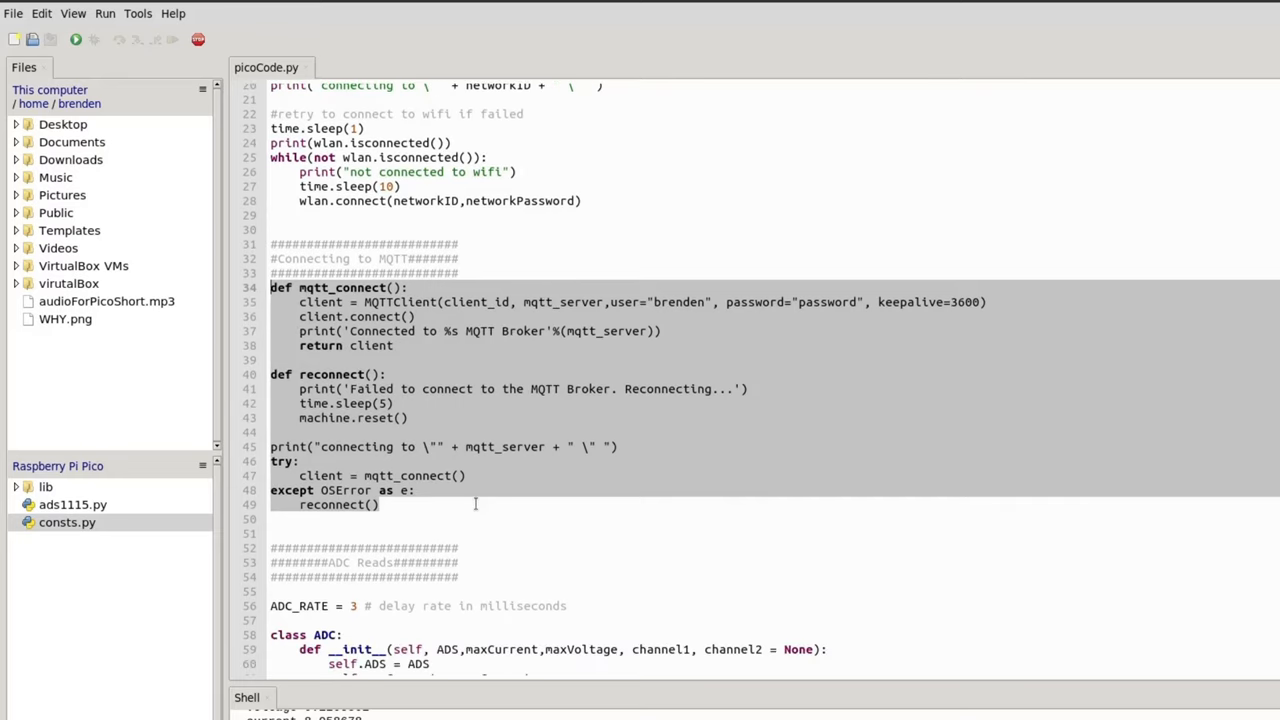
scroll("down", 3)
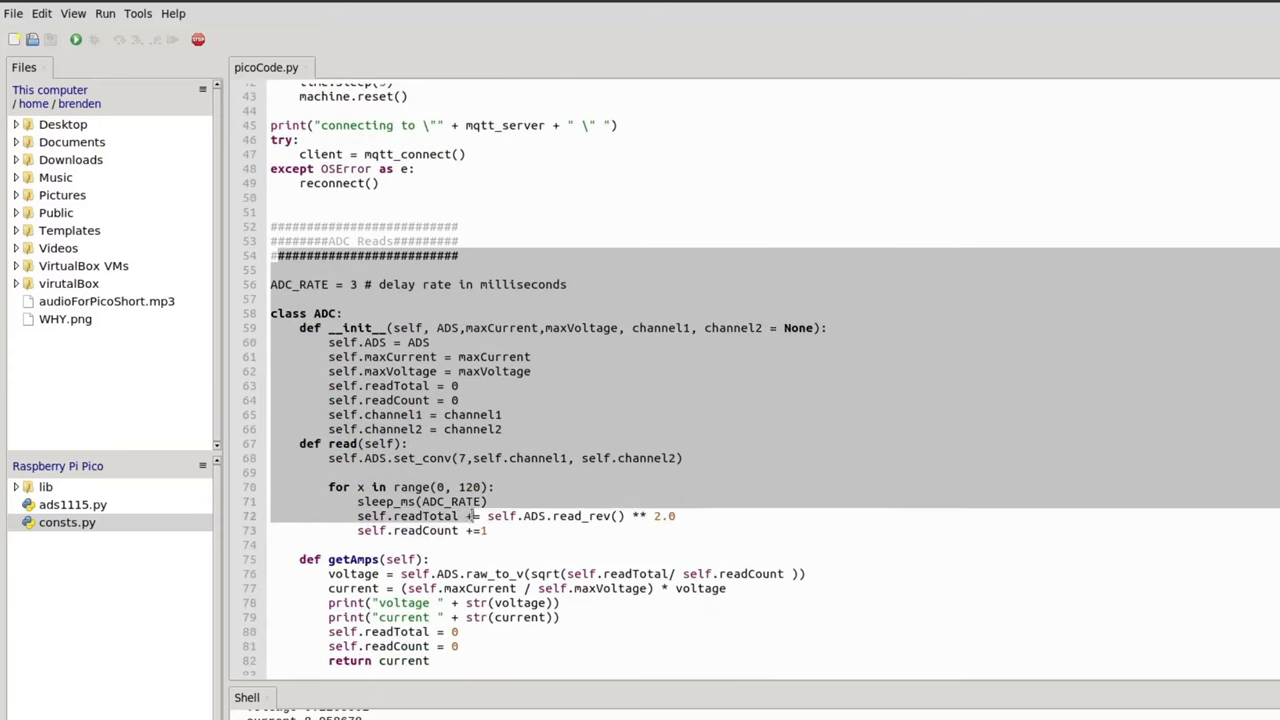
scroll("down", 3)
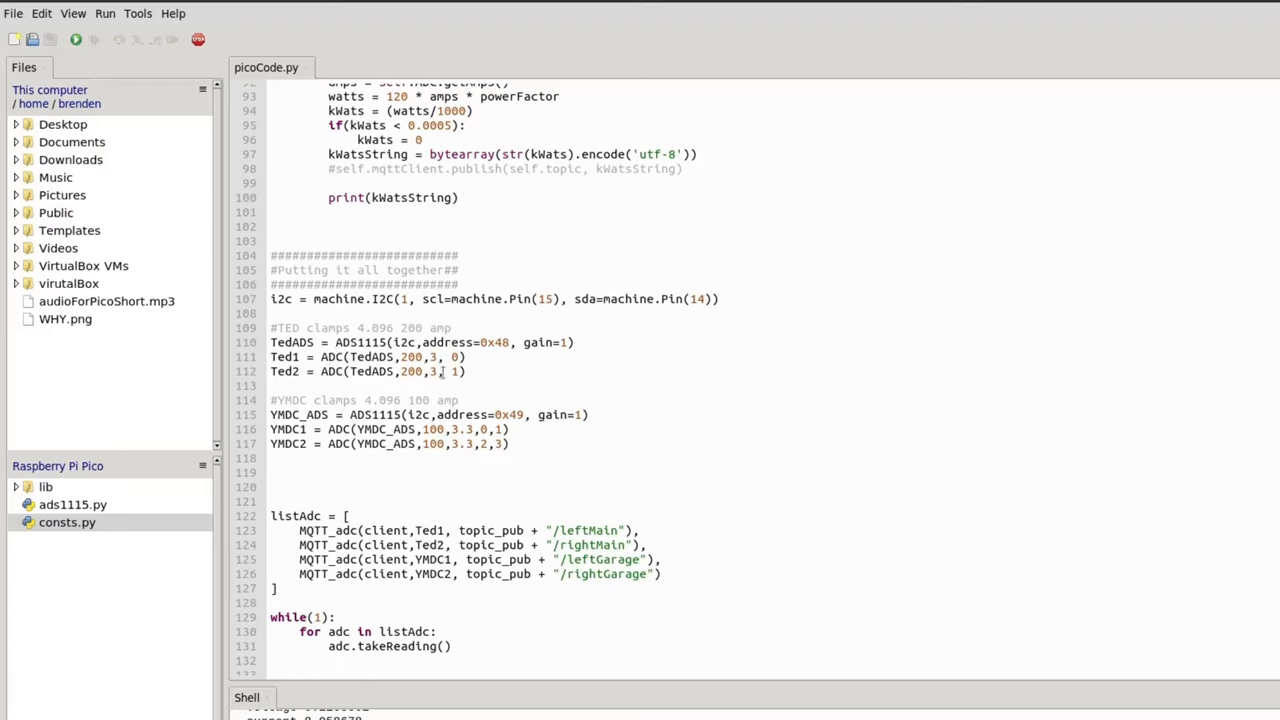
left_click_drag(272, 342, 464, 370)
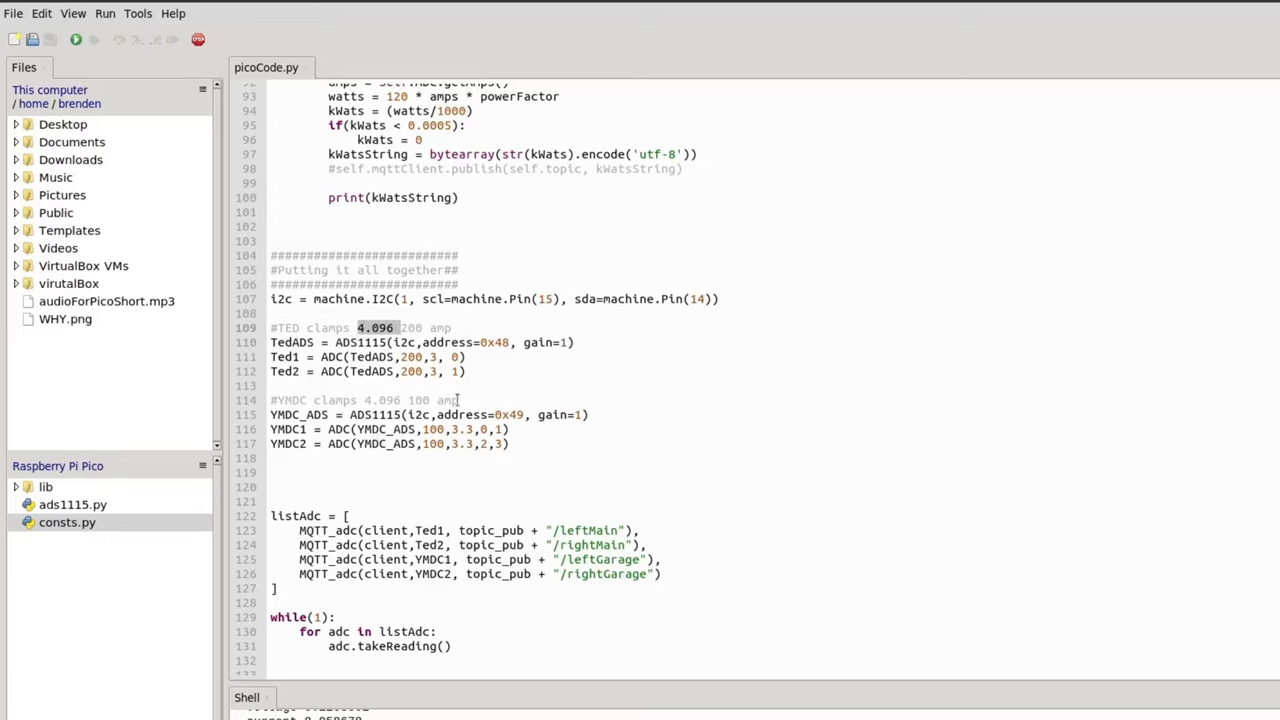
left_click(400, 328)
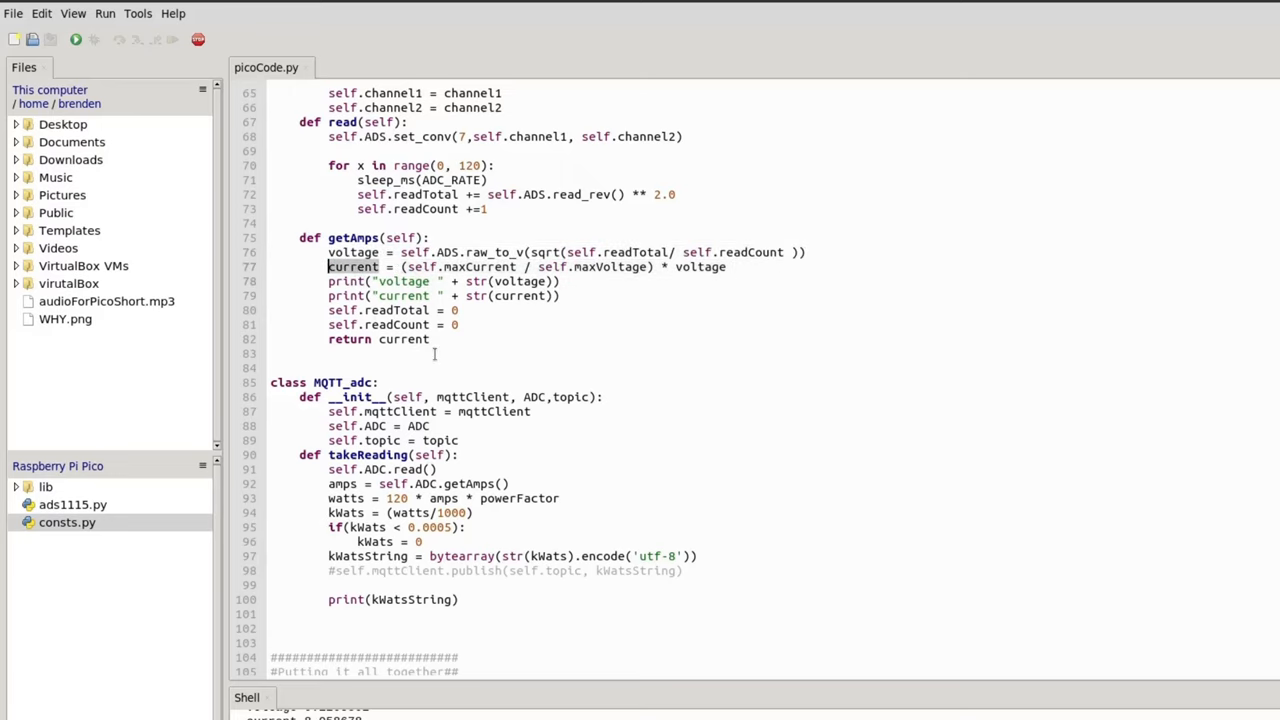
- Walk through takeReading: the amps ADC read, watts-to-kilowatts conversion and near-zero cutoff
scroll("down", 3)
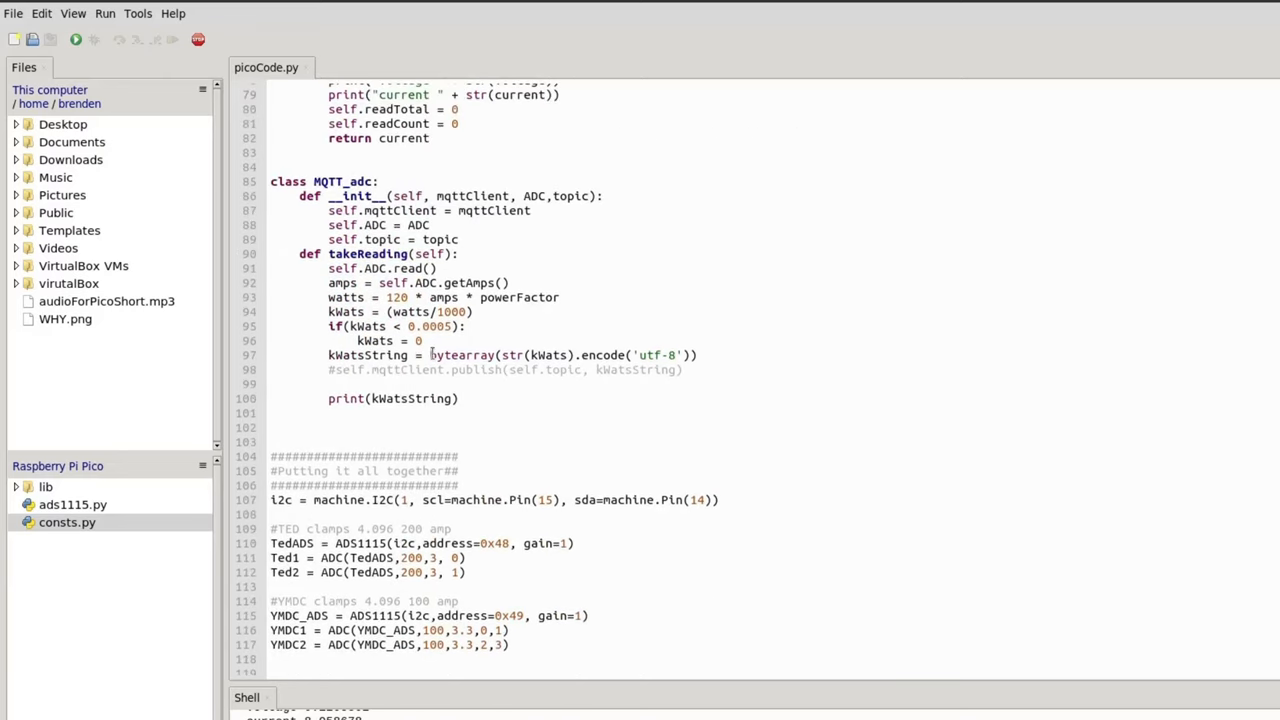
left_click_drag(270, 180, 460, 252)
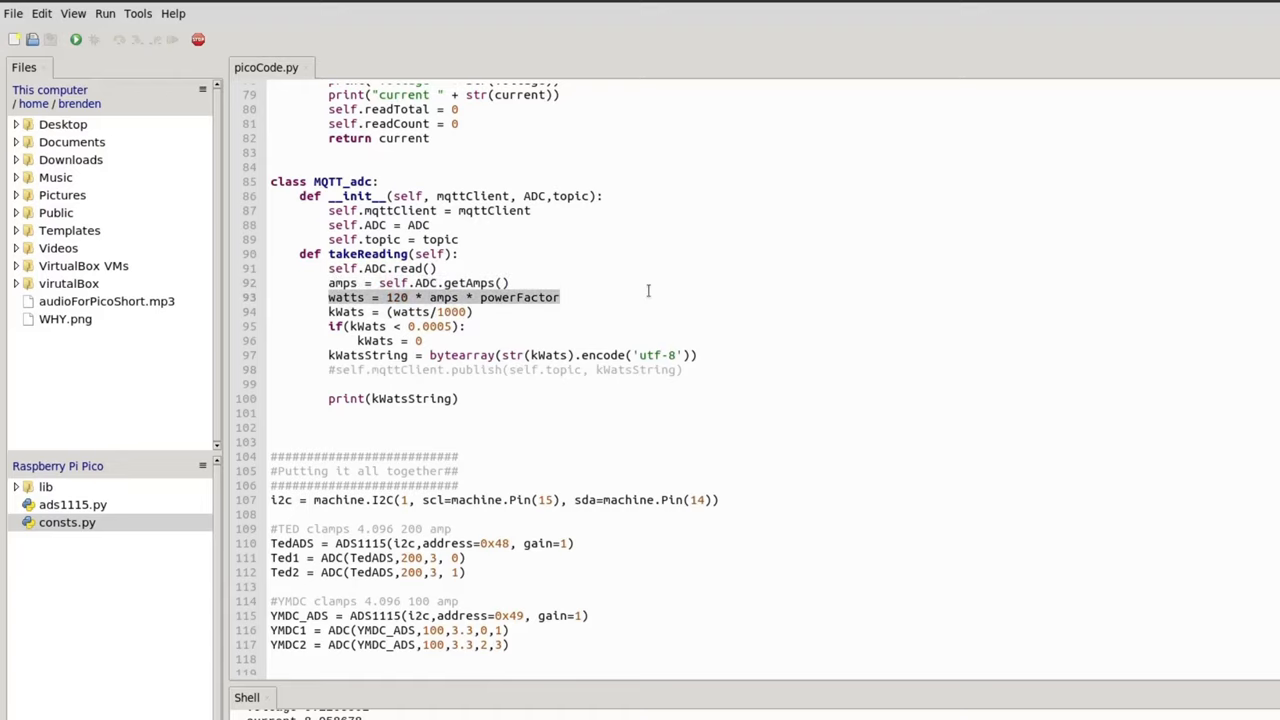
left_click(560, 296)
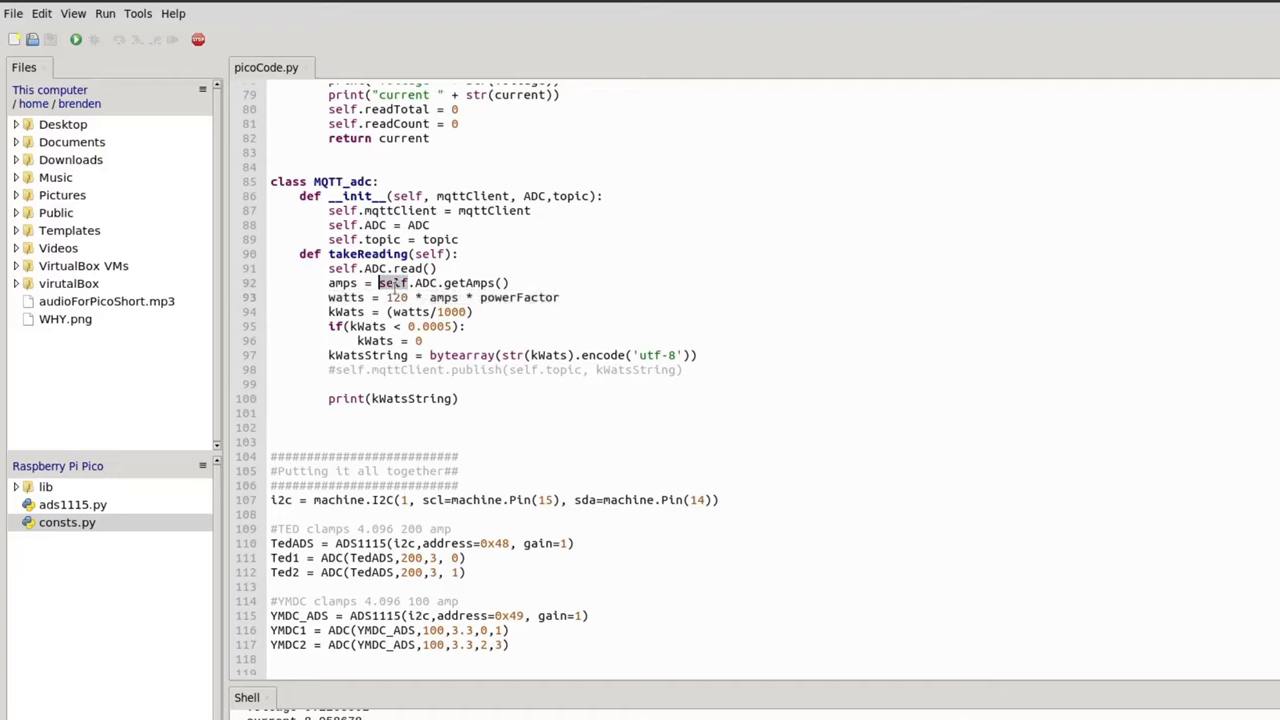
double_click(394, 296)
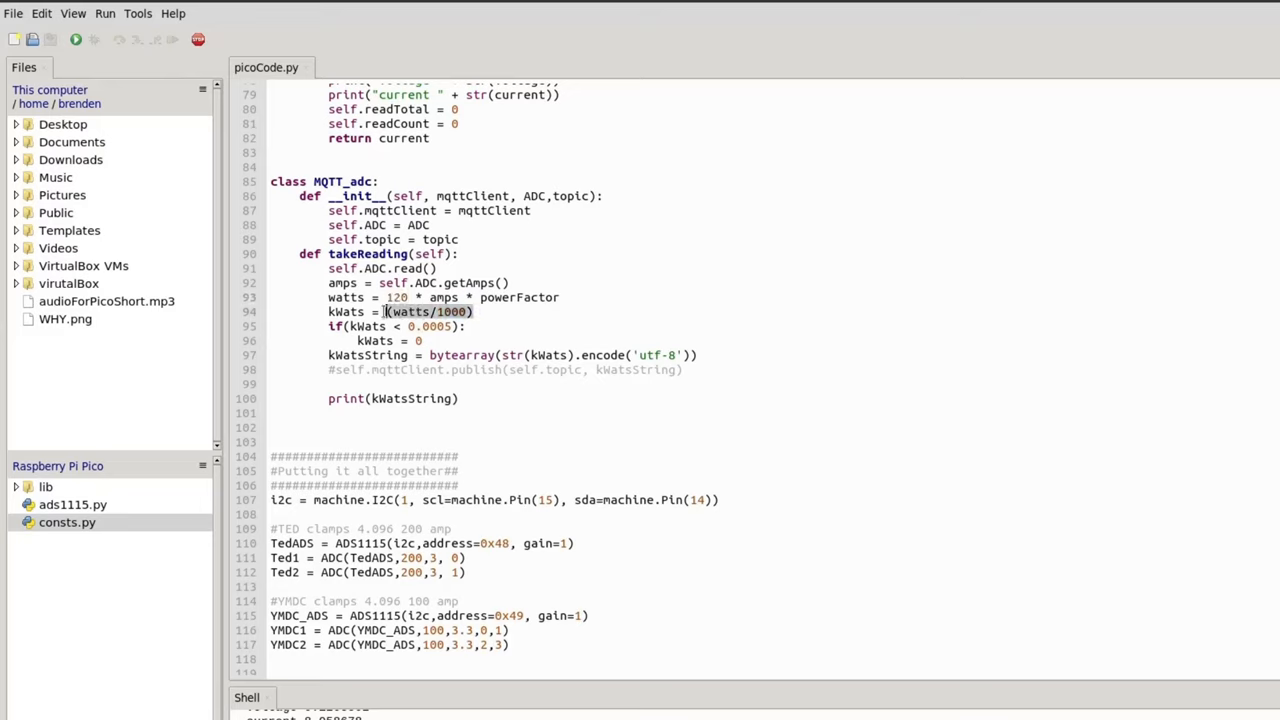
double_click(344, 312)
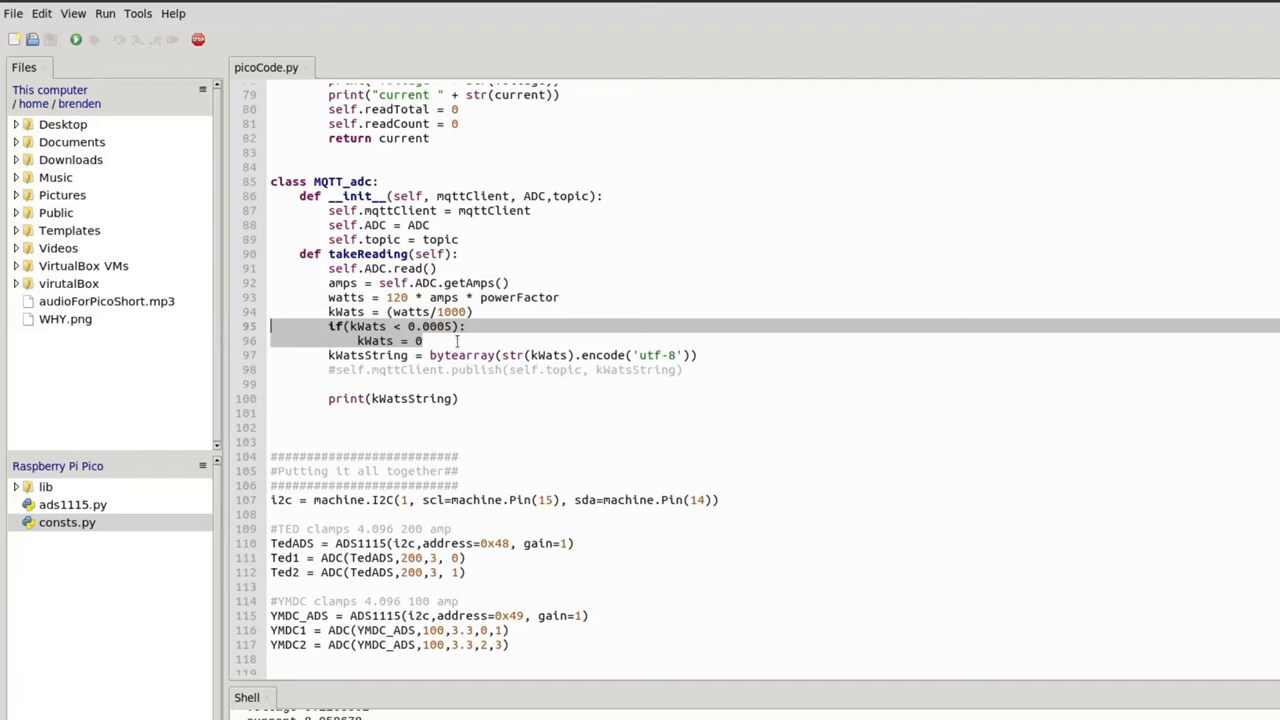
left_click(328, 326)
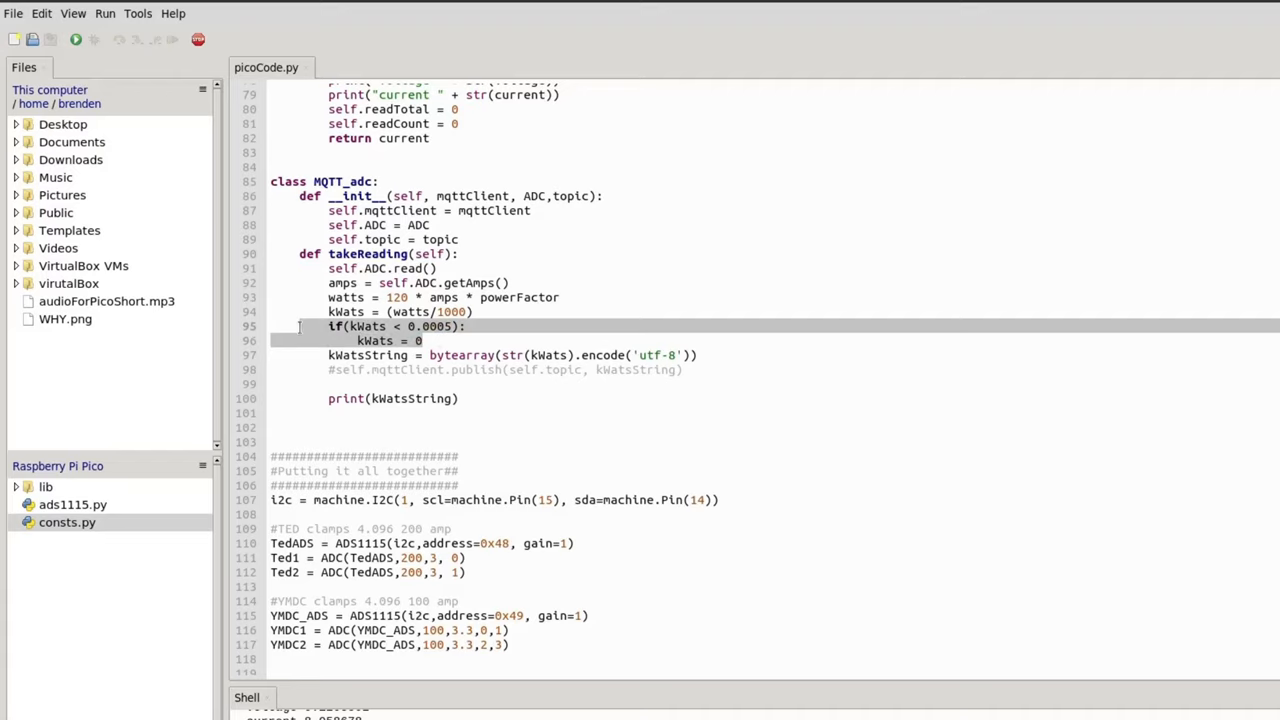
mouse_move(428, 528)
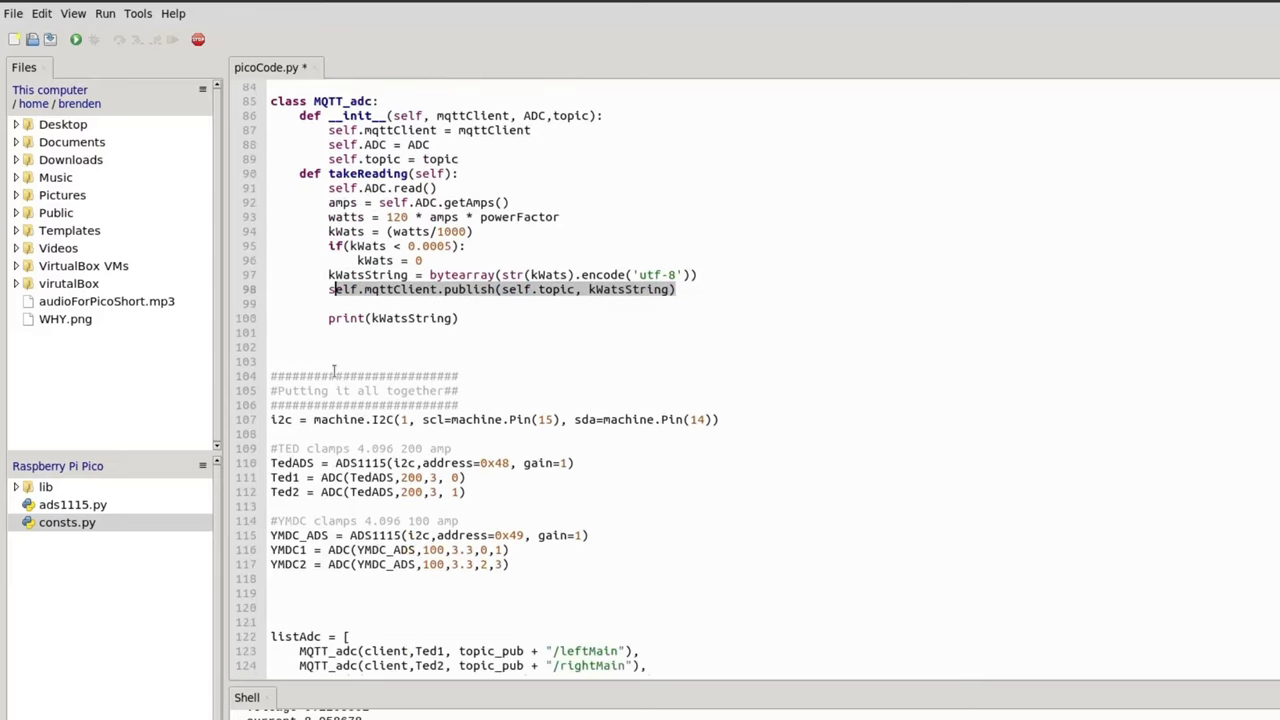
- Check topic_pub 'mainPower' in consts.py from the Pico file pane, then return to picoCode.py
scroll("down", 3)
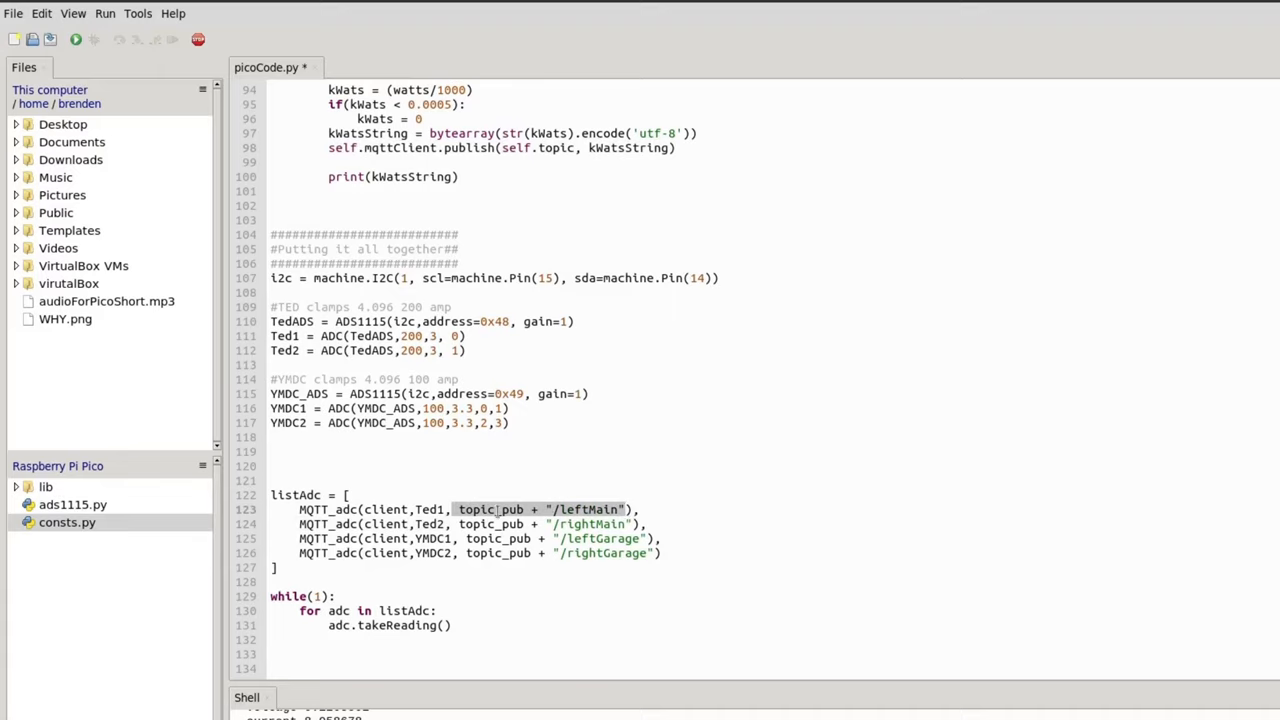
left_click(68, 522)
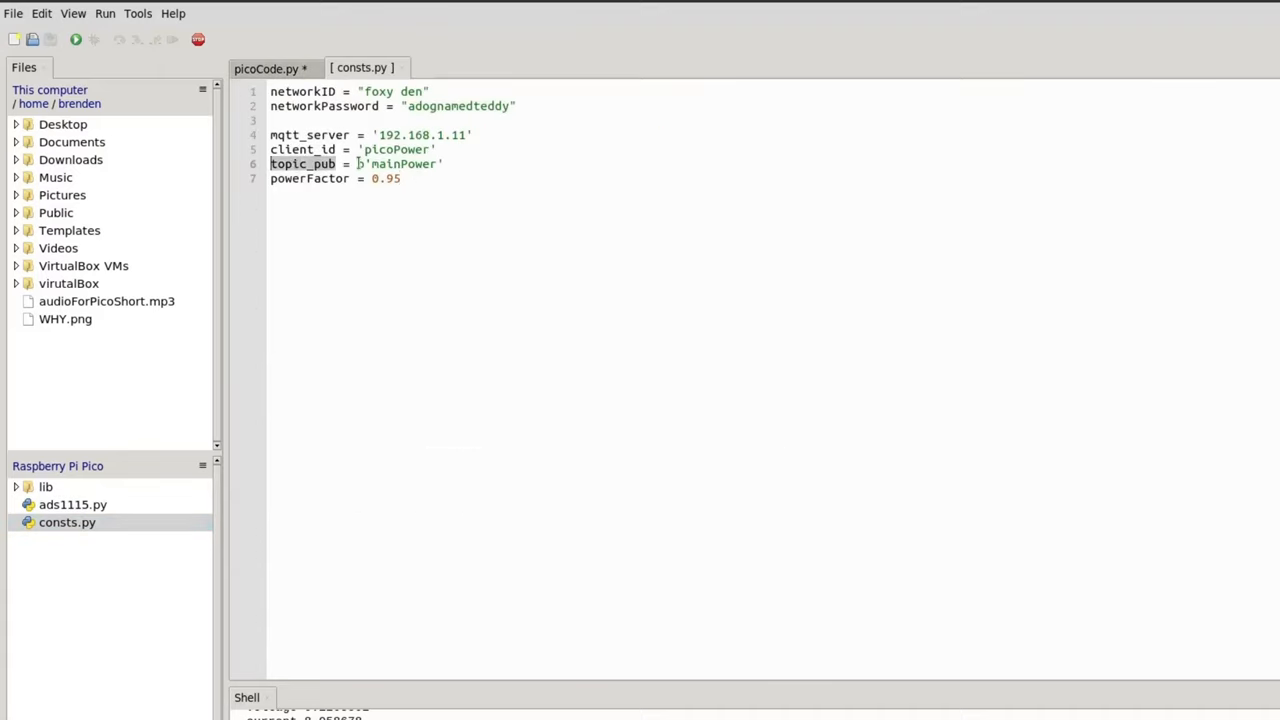
left_click(268, 68)
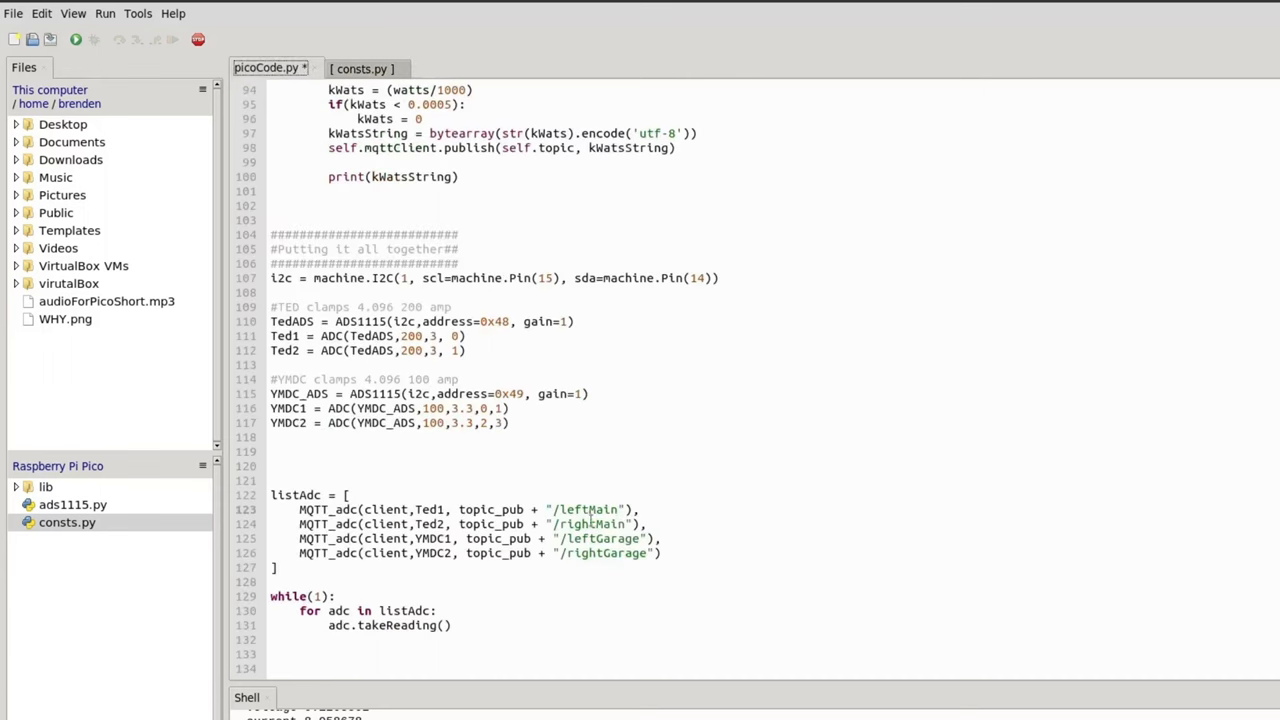
- Type a temporary comment '#mainPower/leftMain - '0.' after the leftMain entry in listAdc
left_click(648, 510)
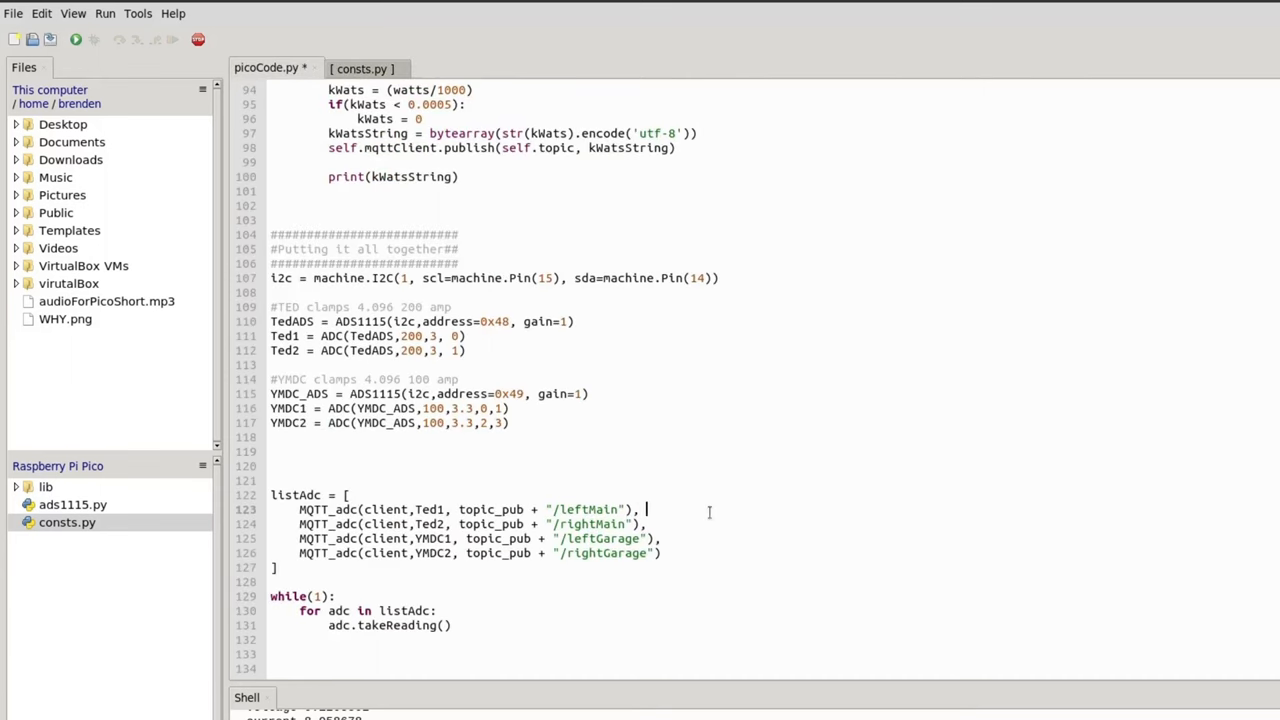
type("#mainPower")
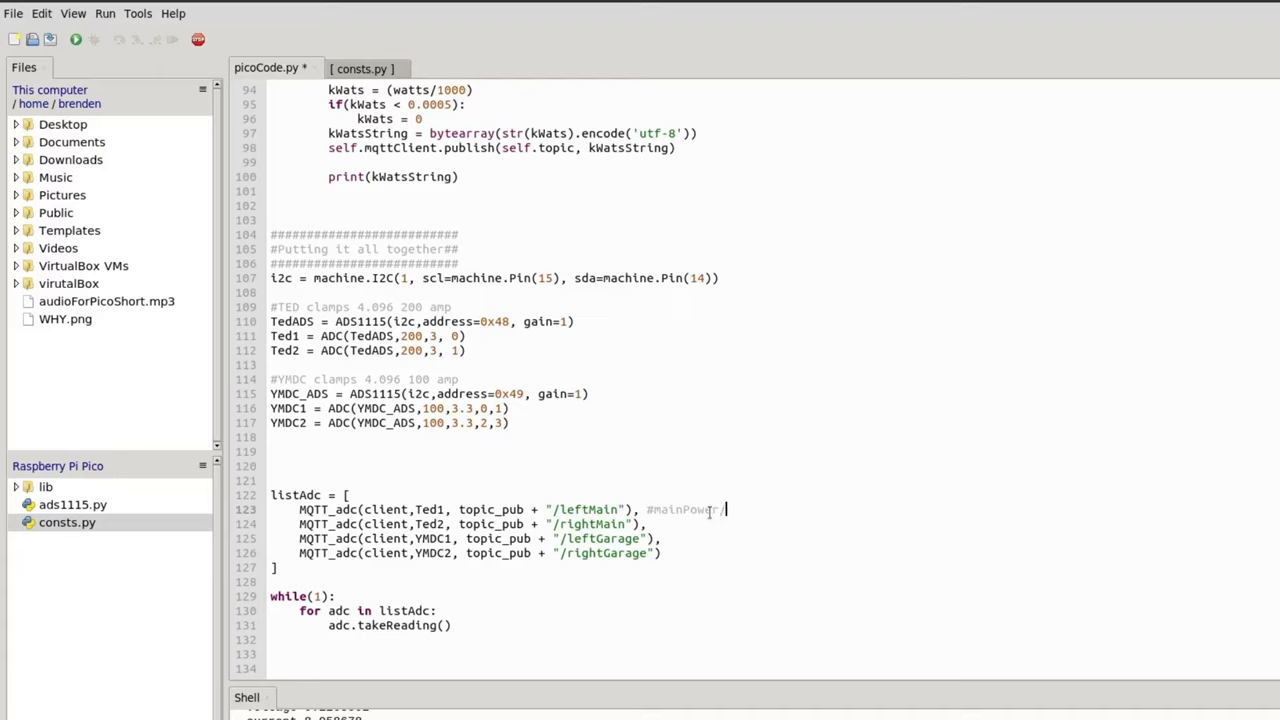
type("/left")
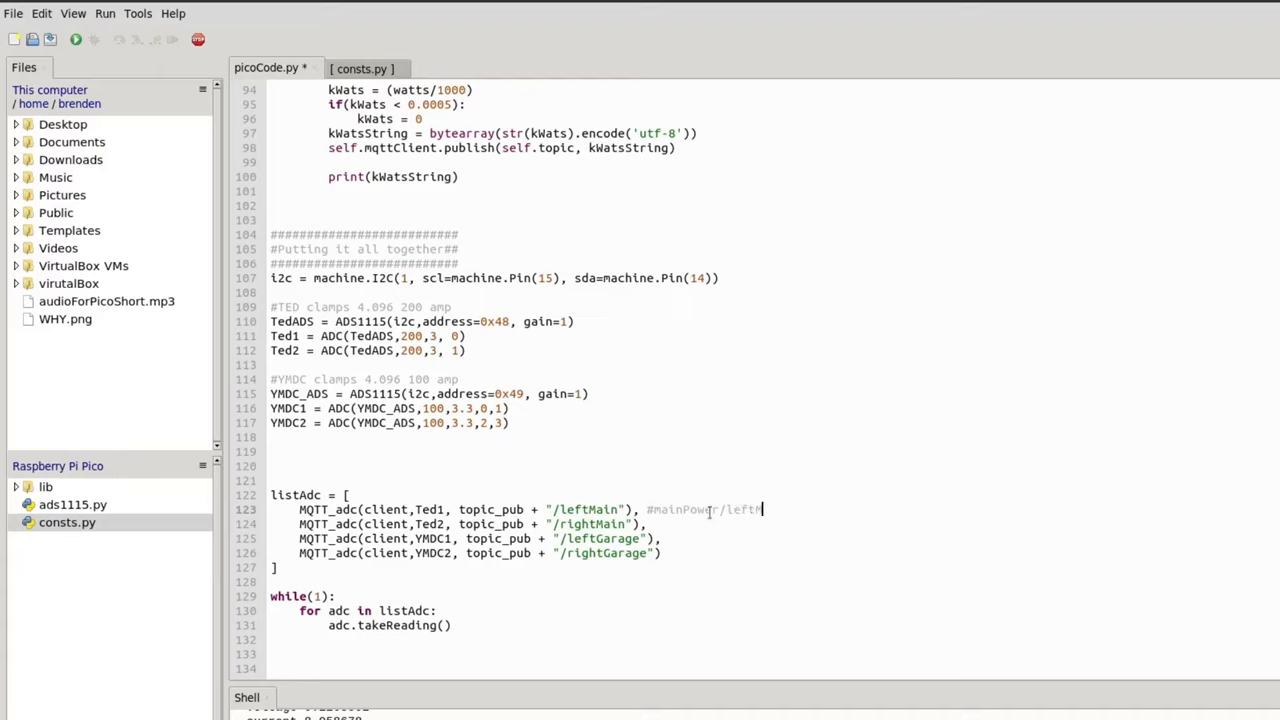
type("Main -")
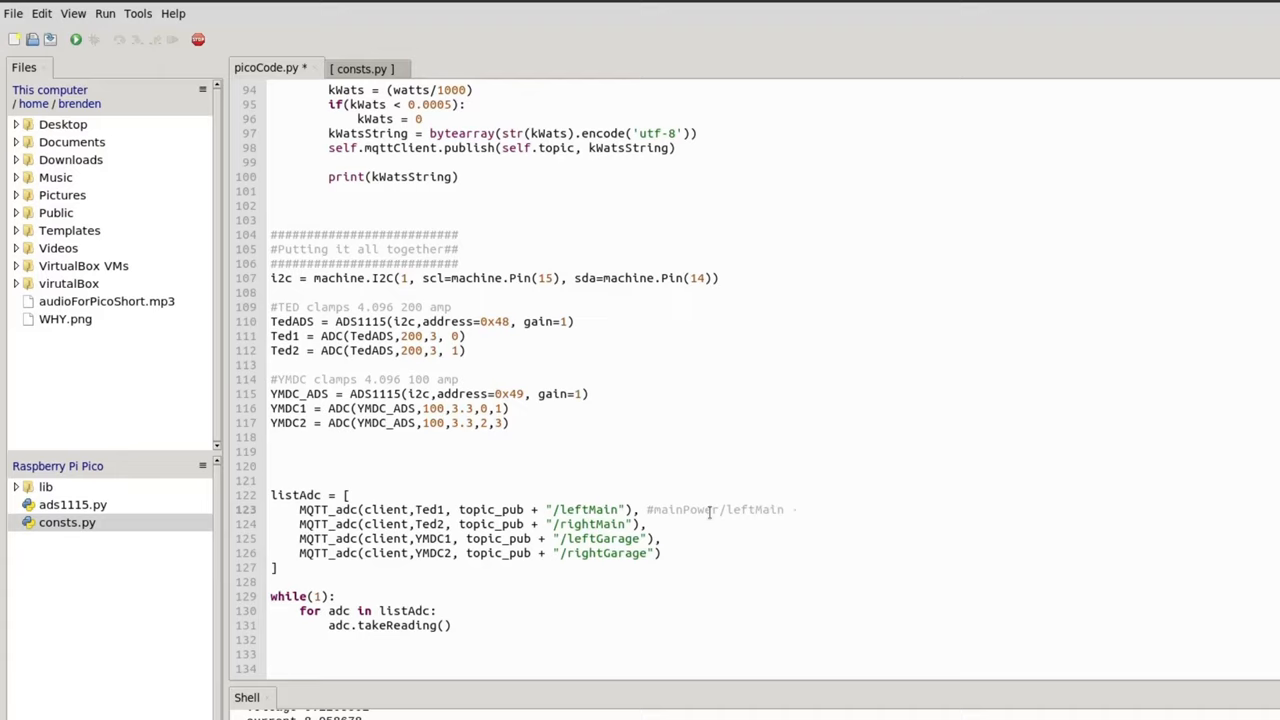
type("'0.00143")
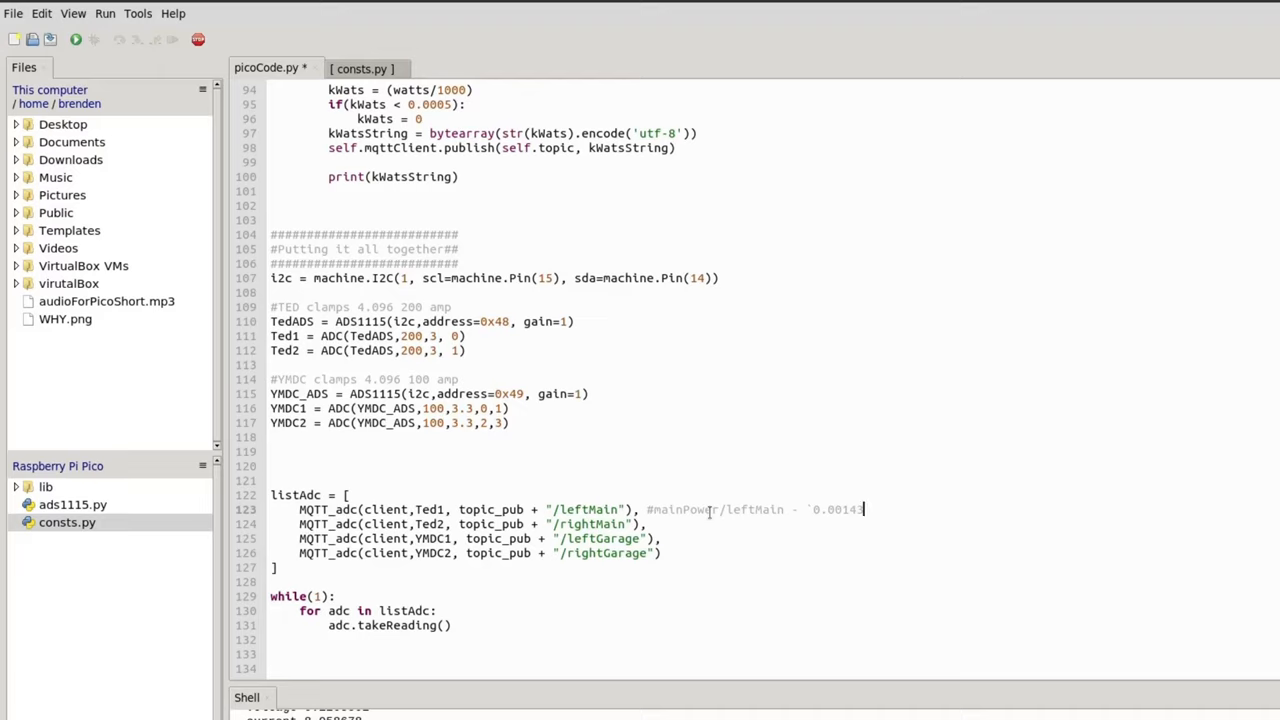
type("1")
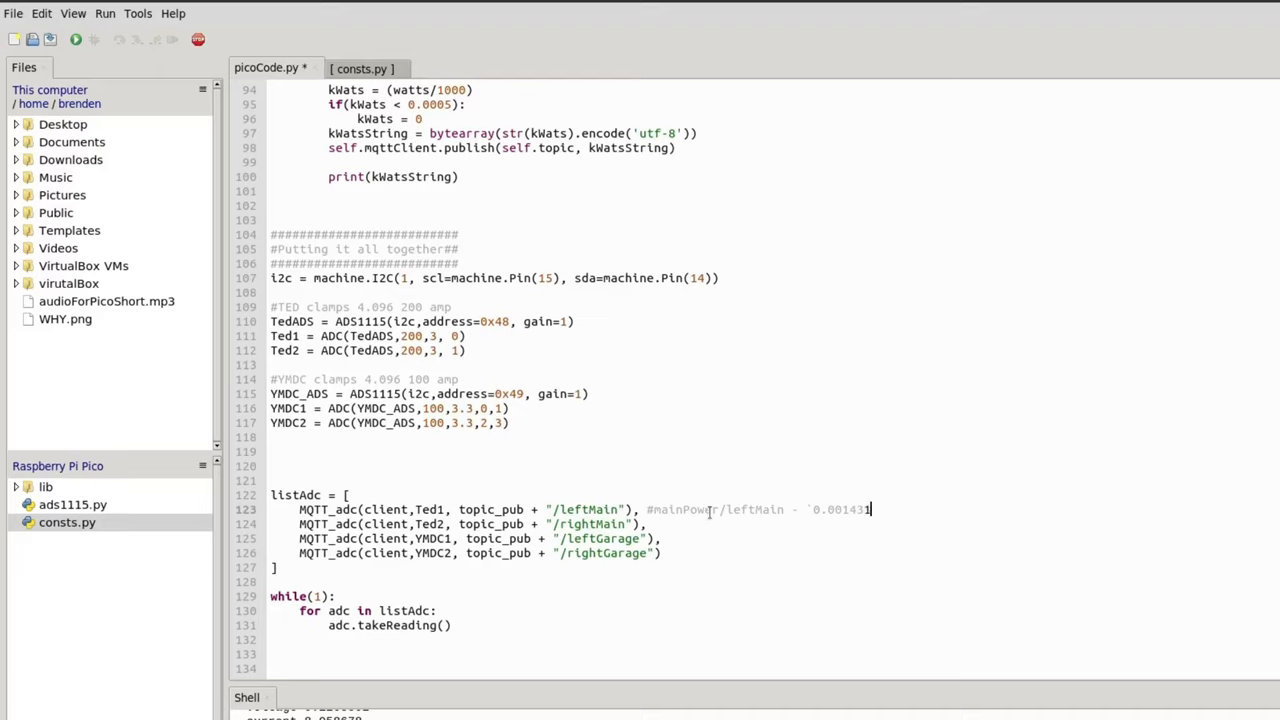
key("Backspace")
type("`")
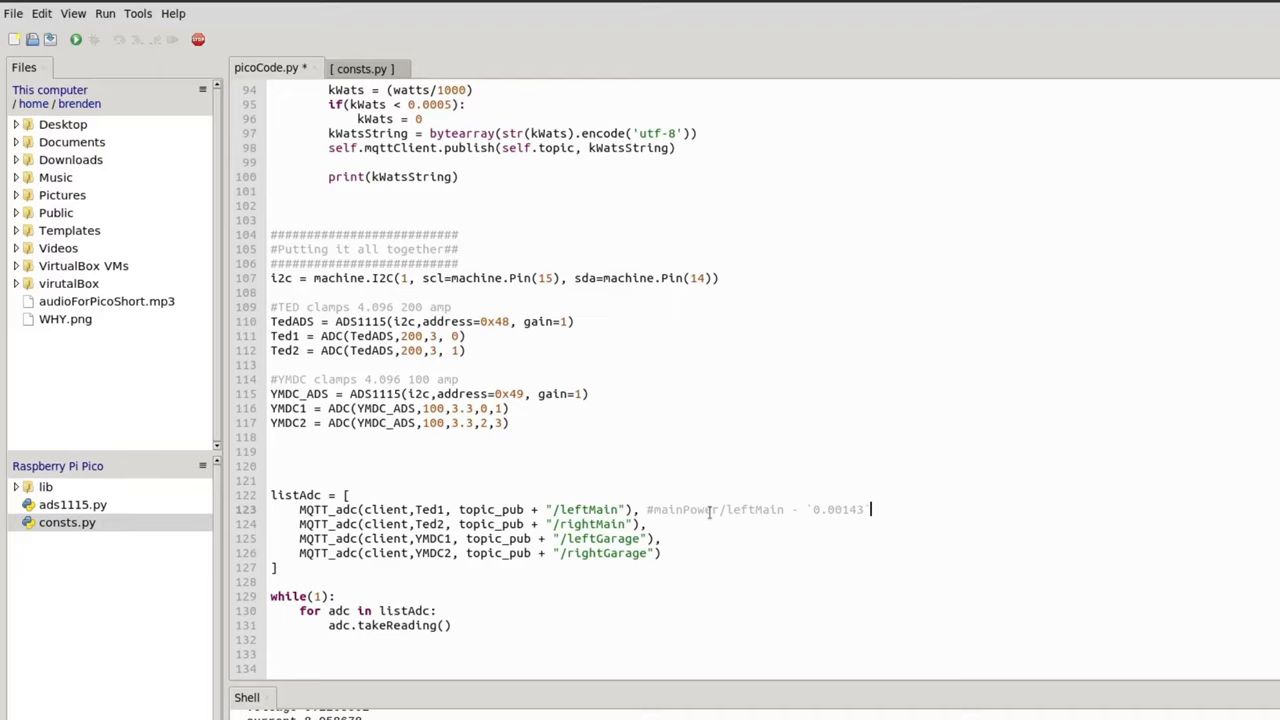
mouse_move(676, 516)
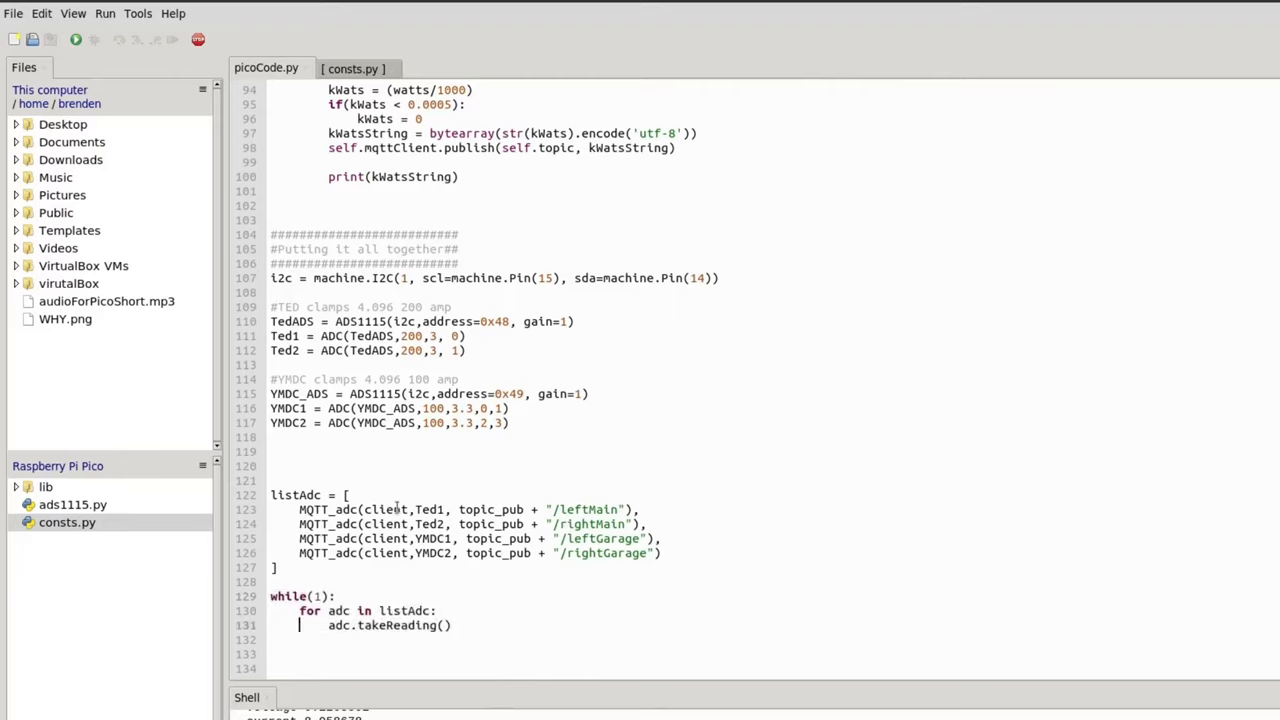
mouse_move(514, 480)
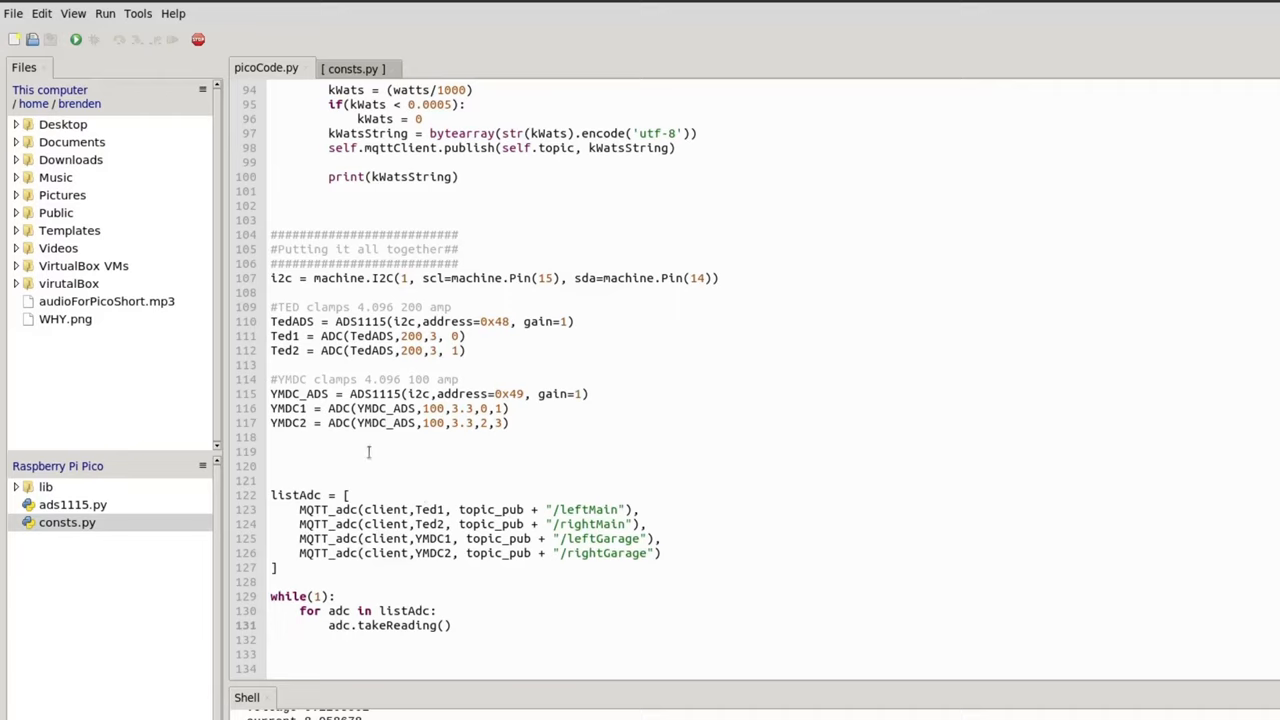
left_click(300, 624)
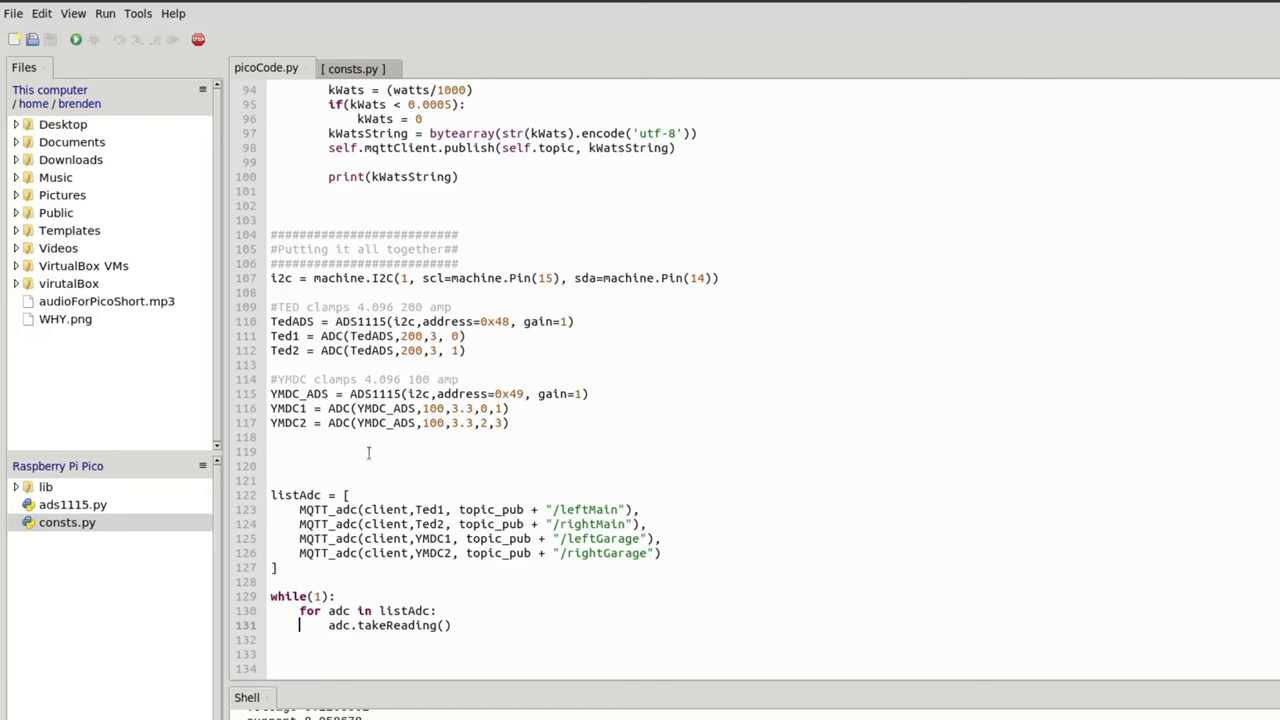